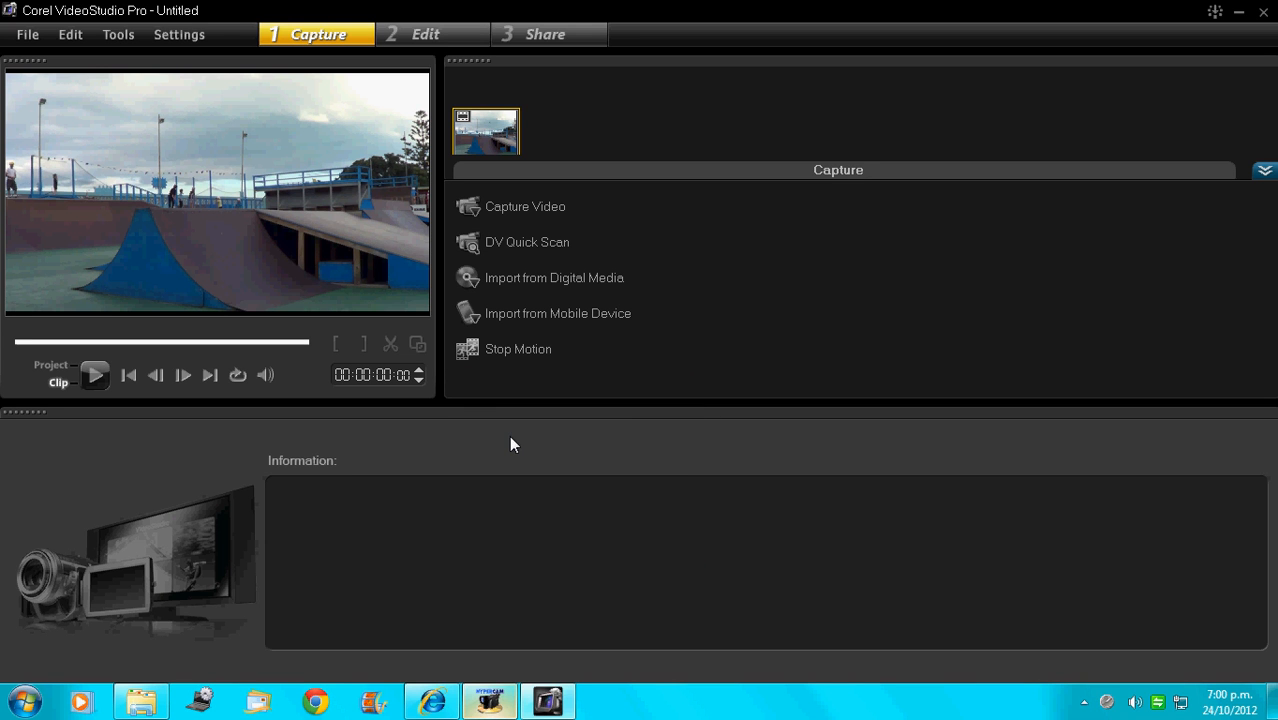
mouse_move(500, 90)
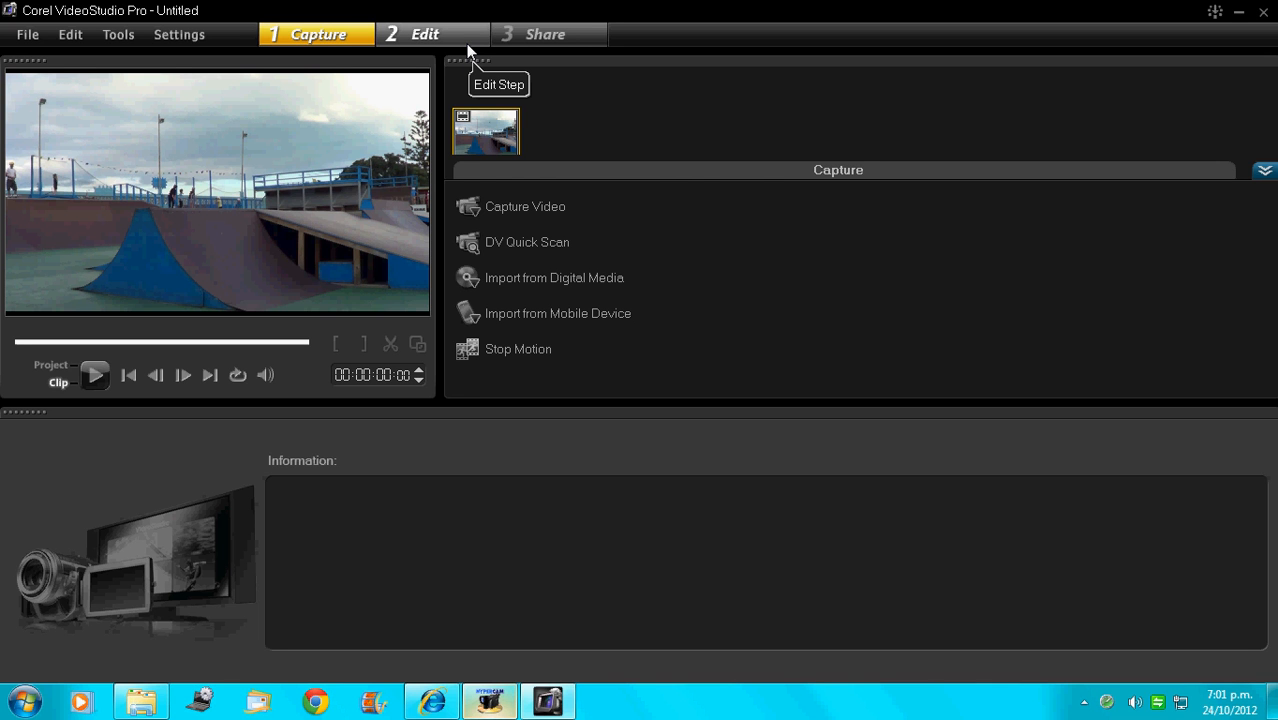
- Switch the project from the Capture step to the Edit step
click(426, 32)
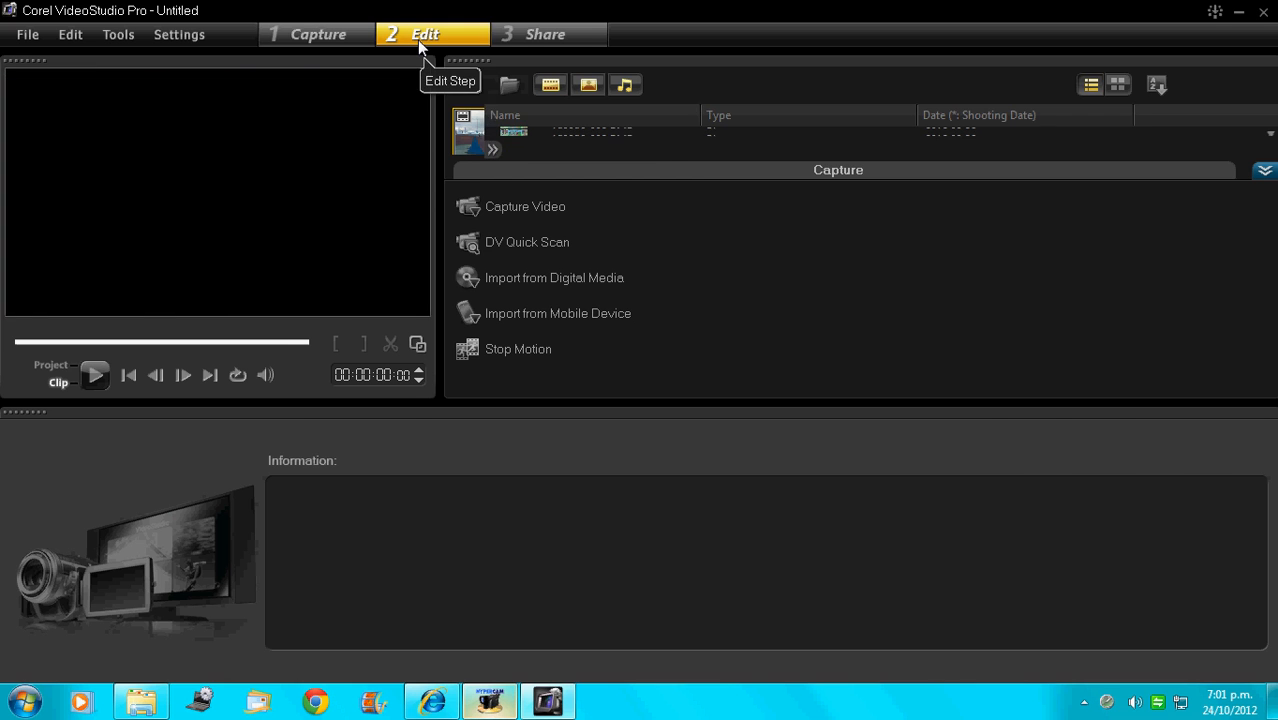
- Select the skatepark clip 120907_052346_import.MTS and preview it until the skater appears on the ramp
click(426, 34)
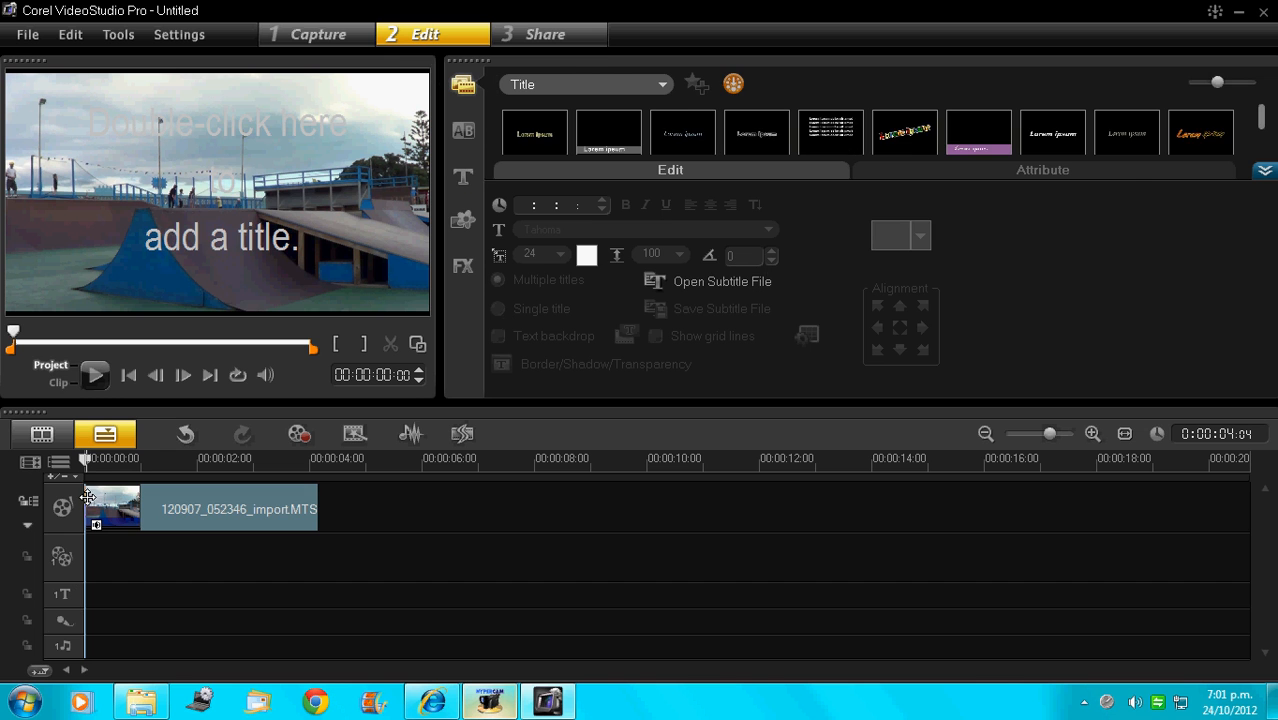
click(112, 508)
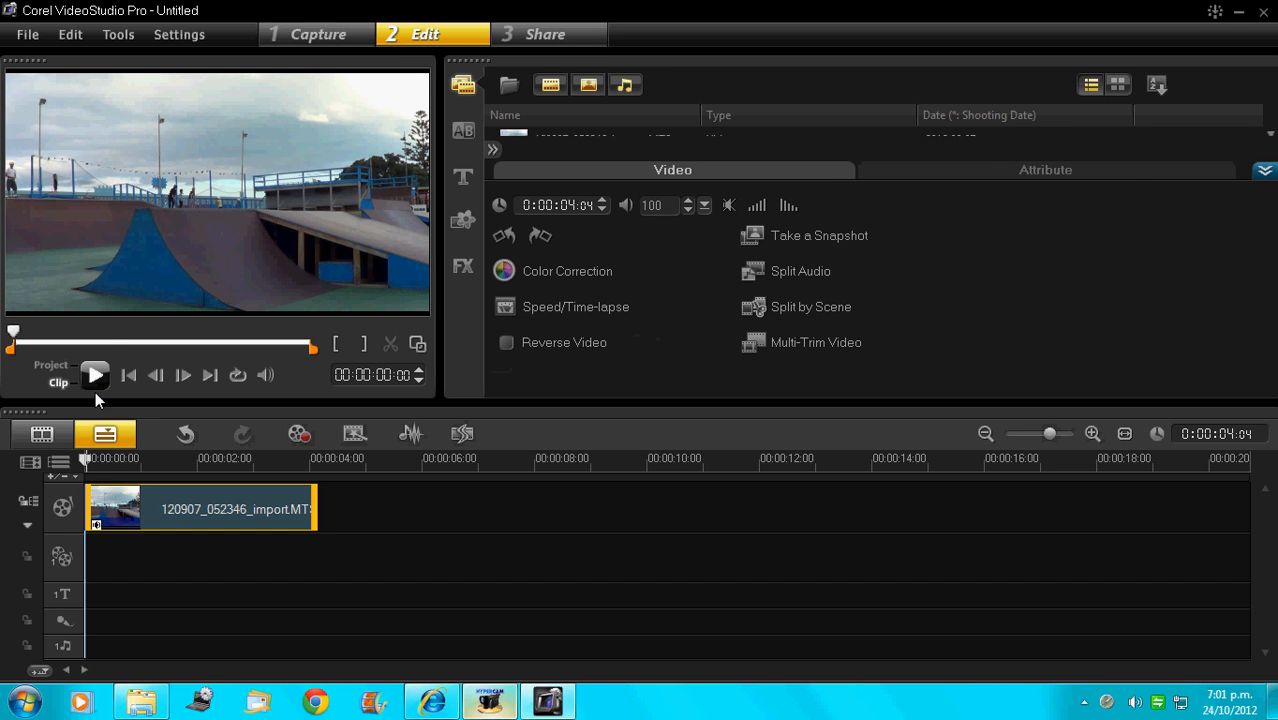
click(96, 376)
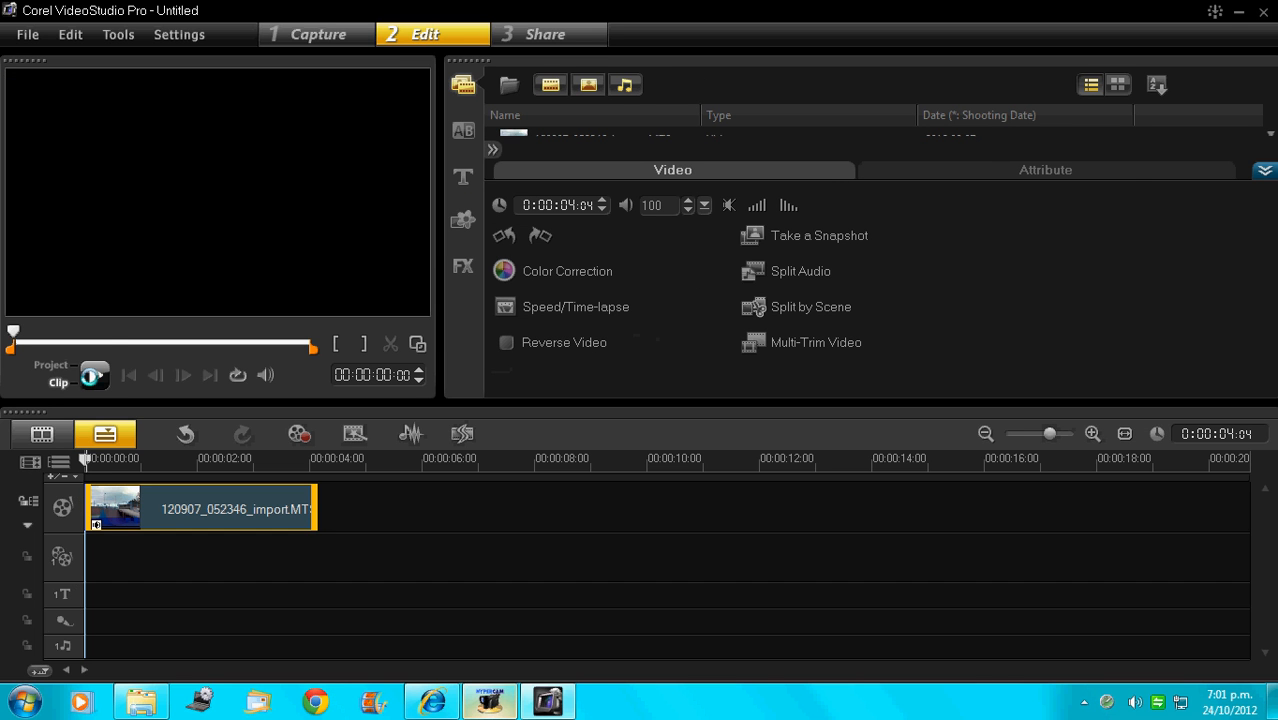
click(94, 374)
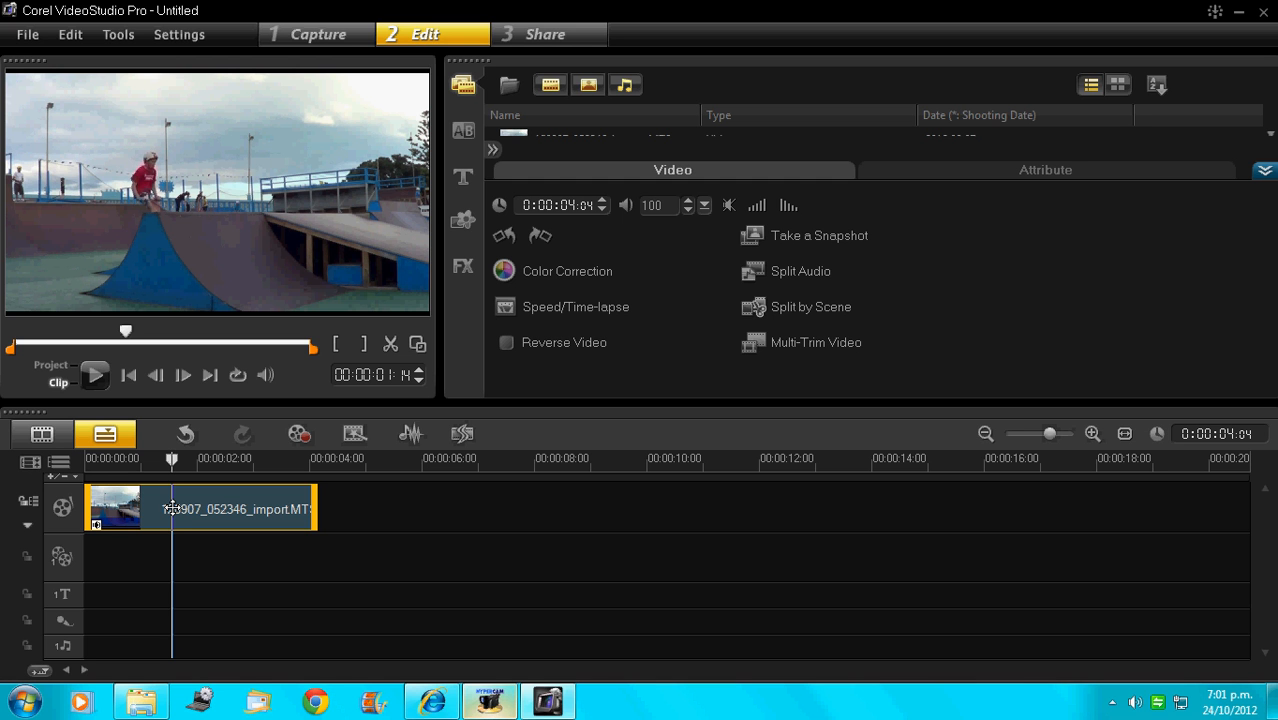
- Split the skatepark clip where the skater appears, then move the playhead slightly ahead for a second split
right_click(200, 508)
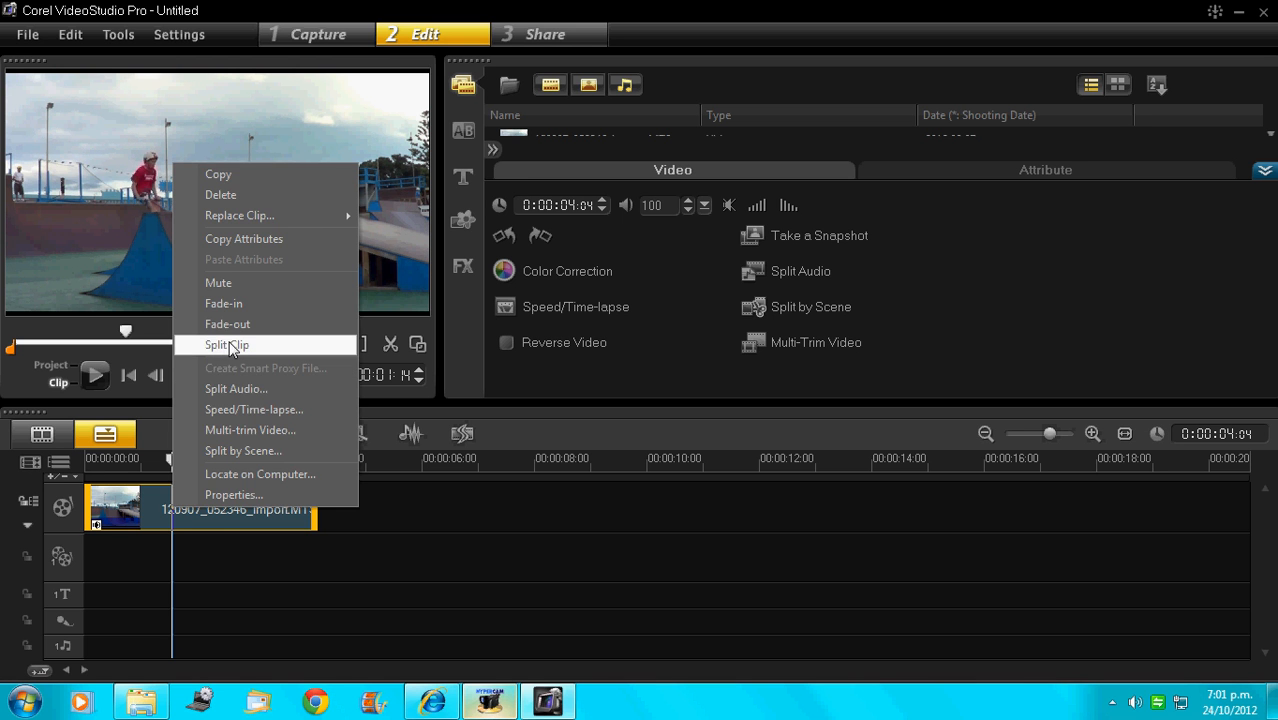
click(226, 344)
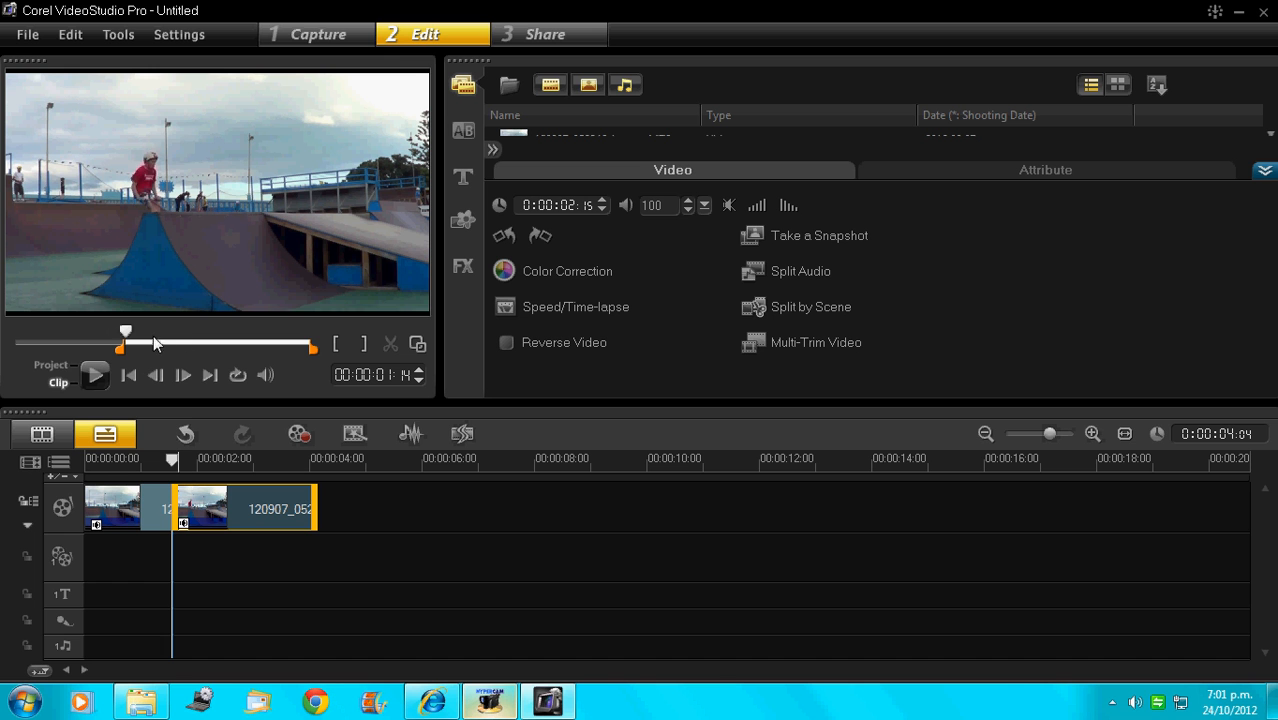
drag(124, 332, 176, 332)
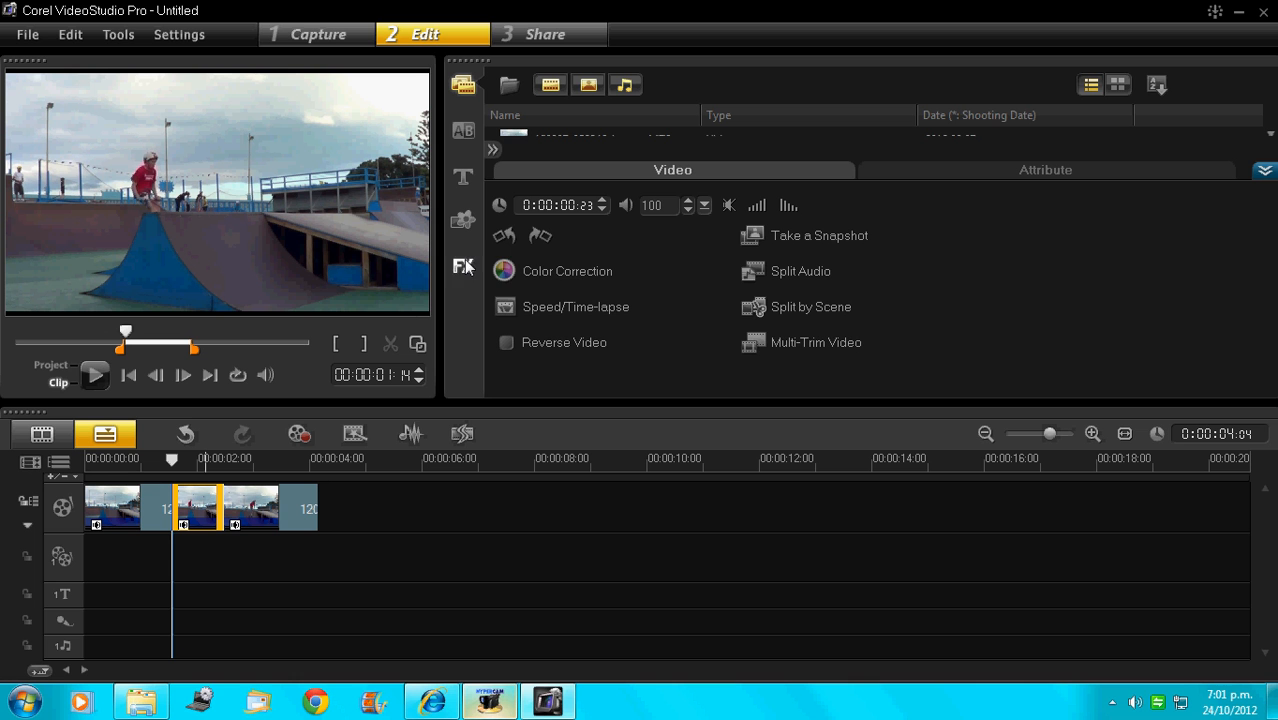
mouse_move(556, 316)
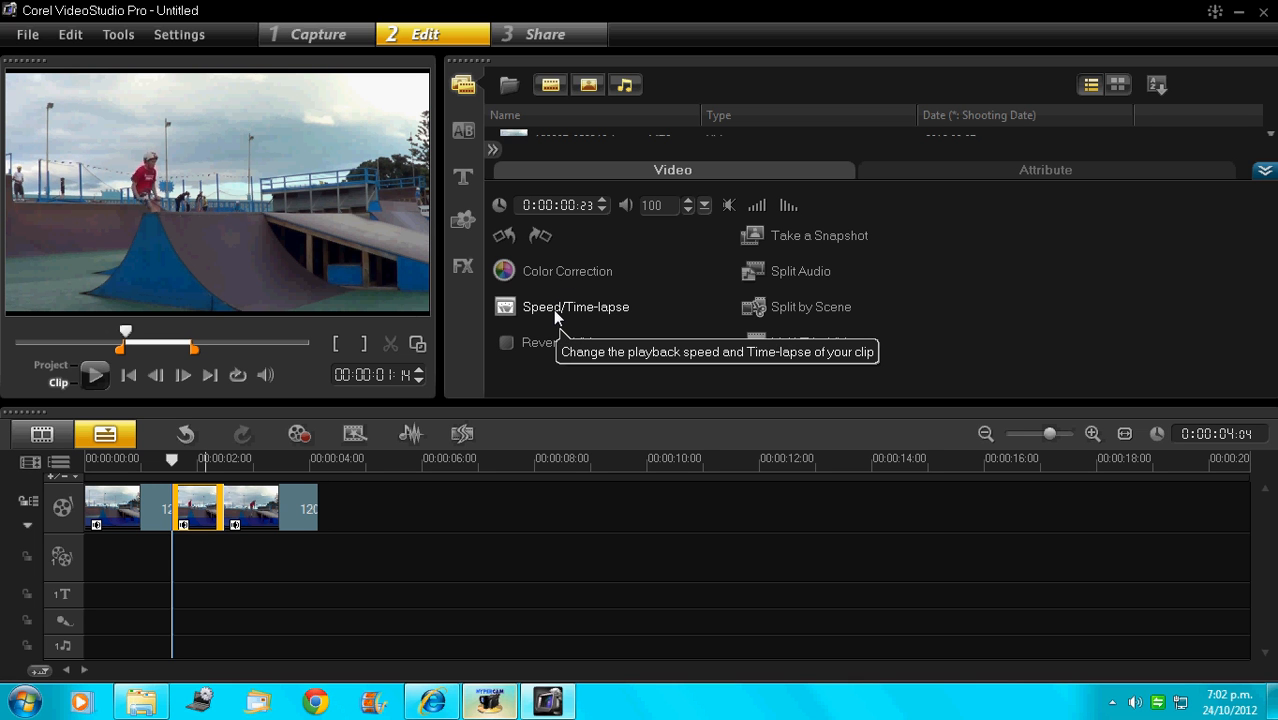
mouse_move(580, 318)
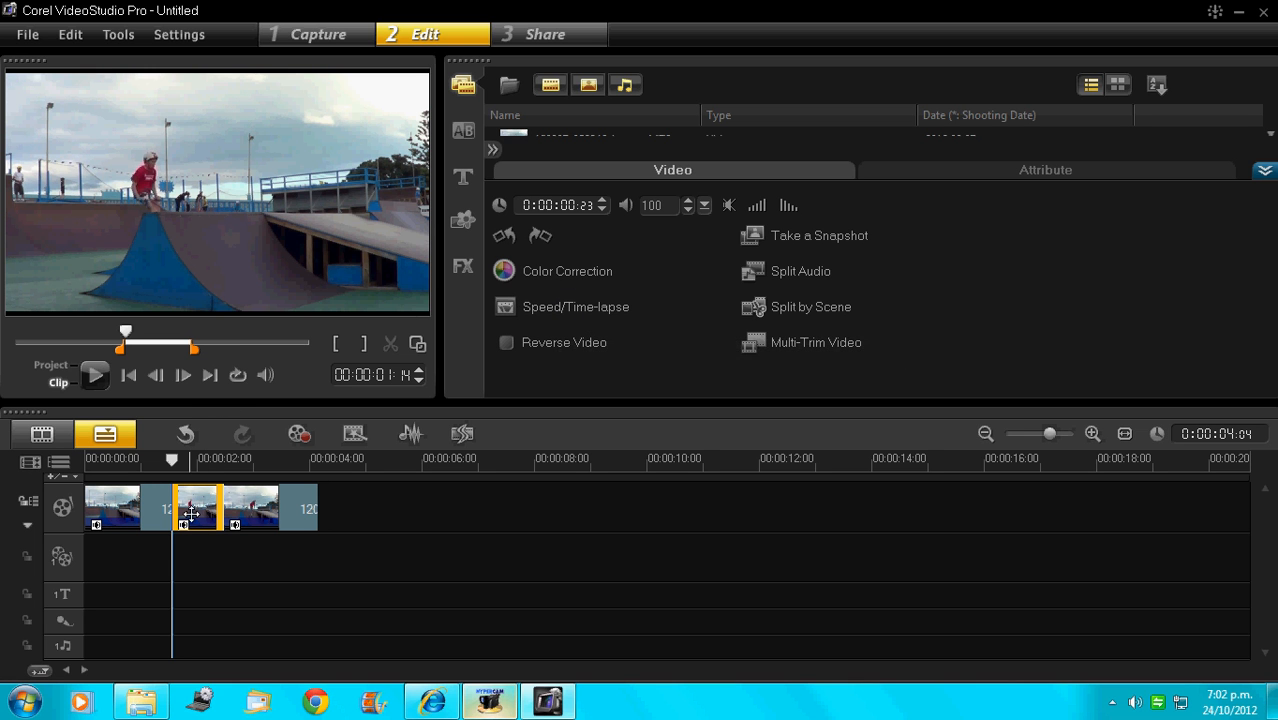
- Set the middle section's Speed/Time-lapse to 53% so it plays in slow motion
right_click(196, 508)
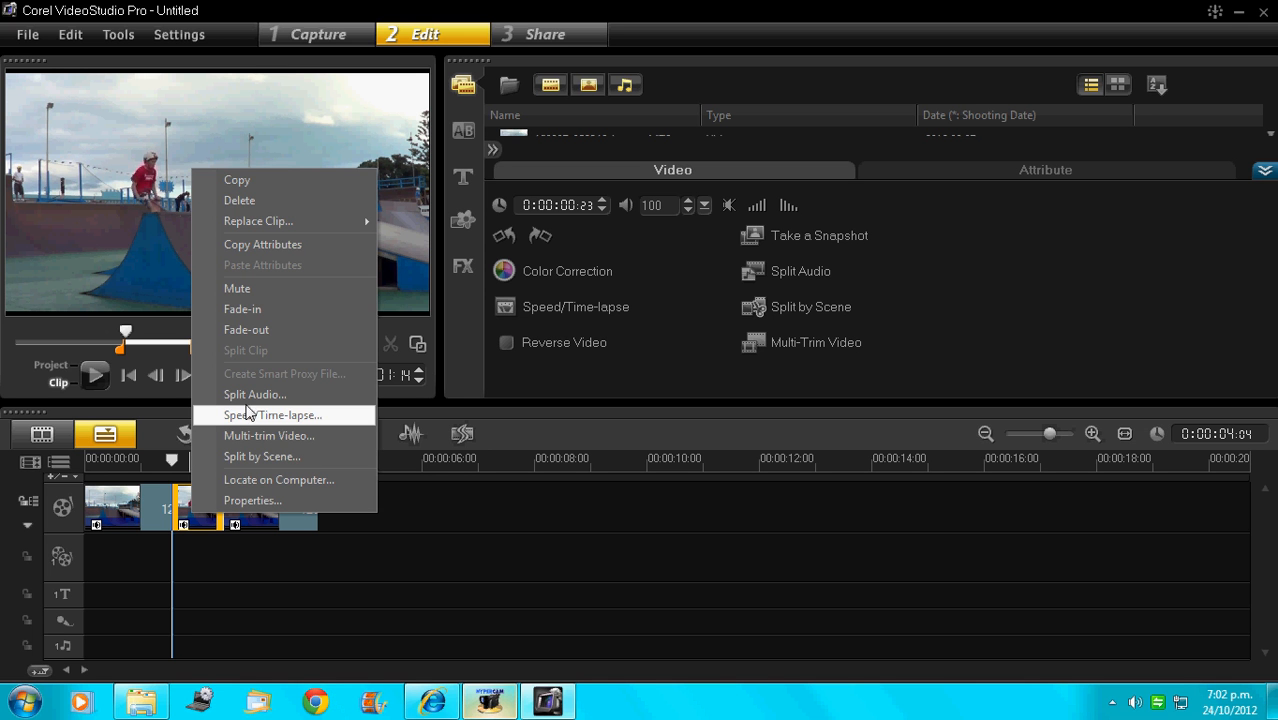
mouse_move(570, 420)
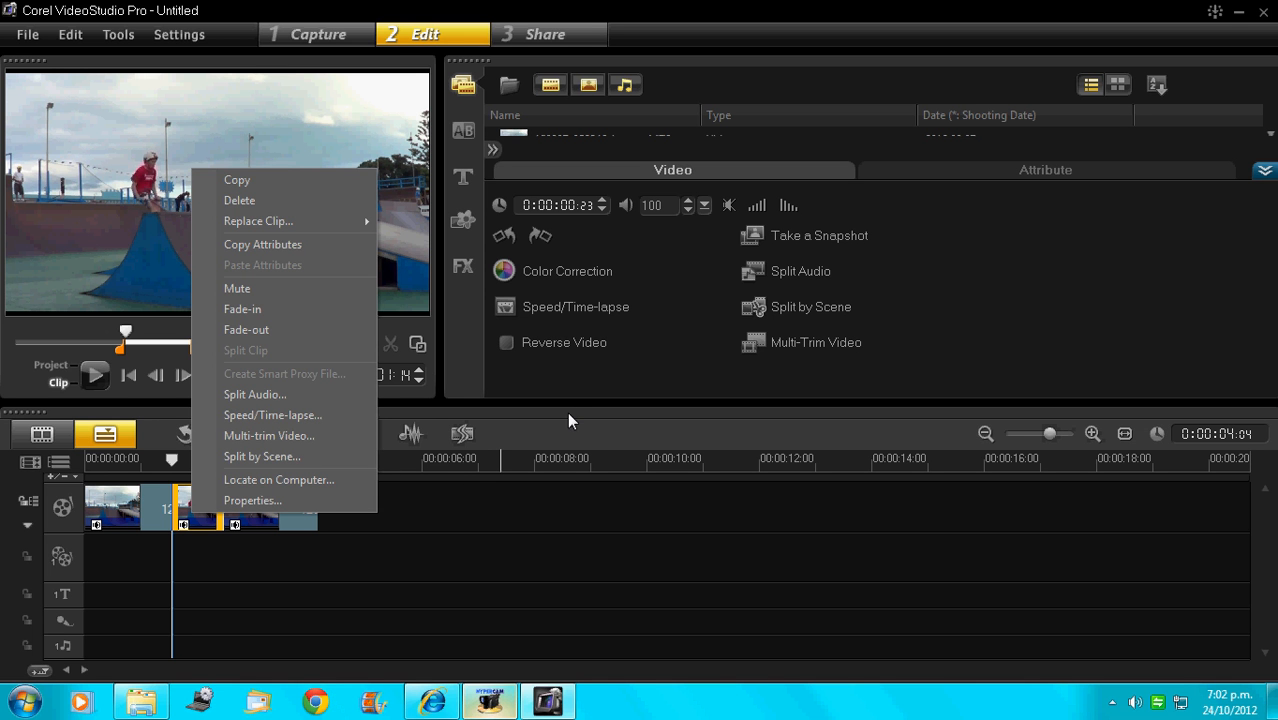
click(272, 414)
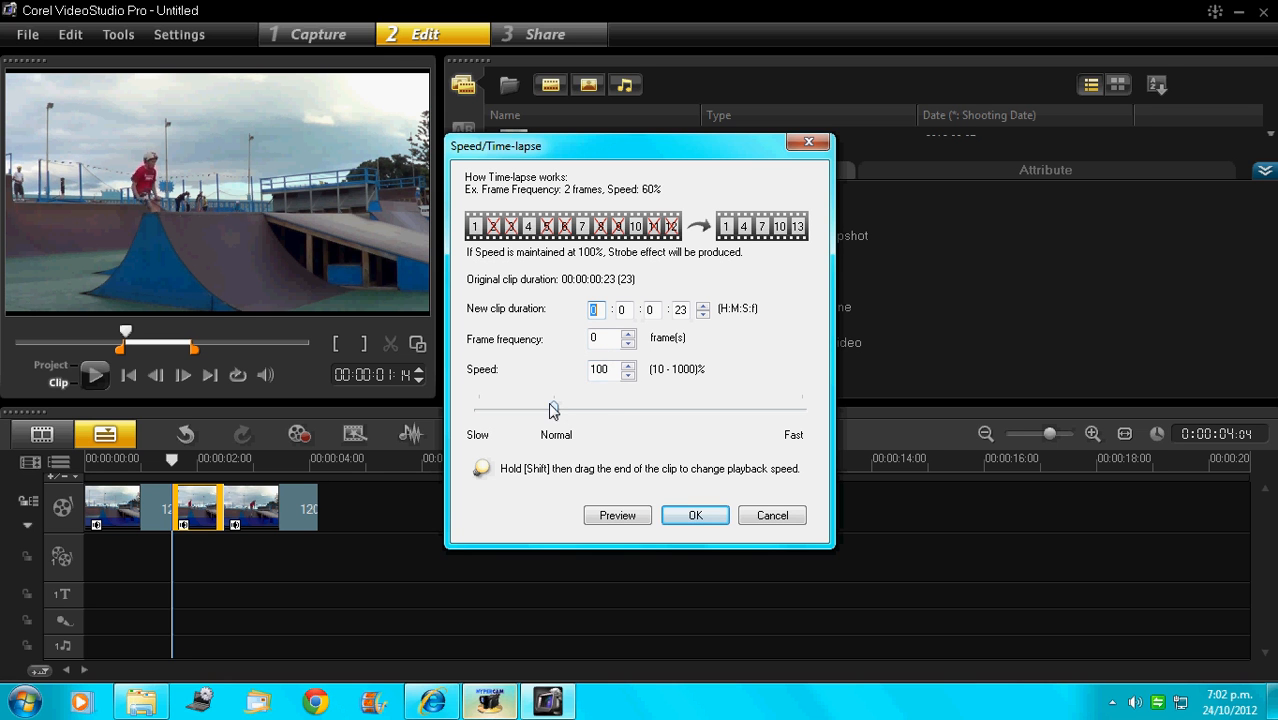
drag(552, 410, 508, 410)
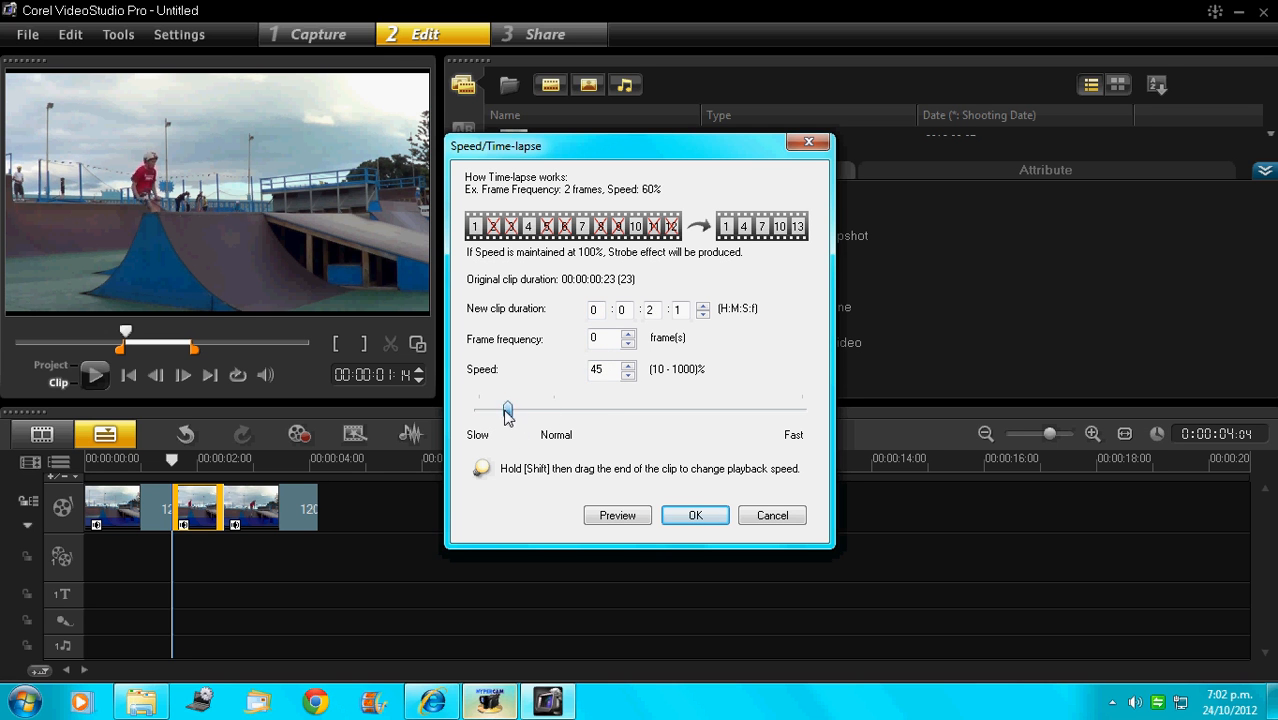
drag(508, 410, 512, 410)
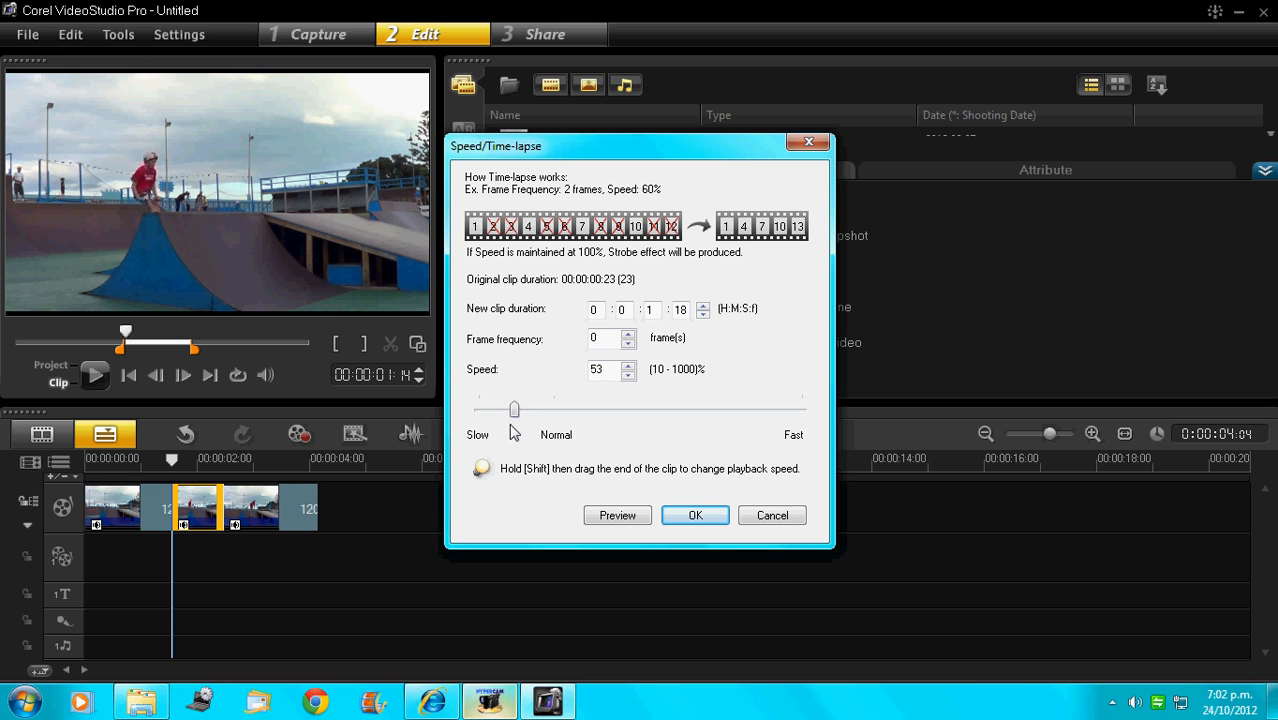
click(694, 516)
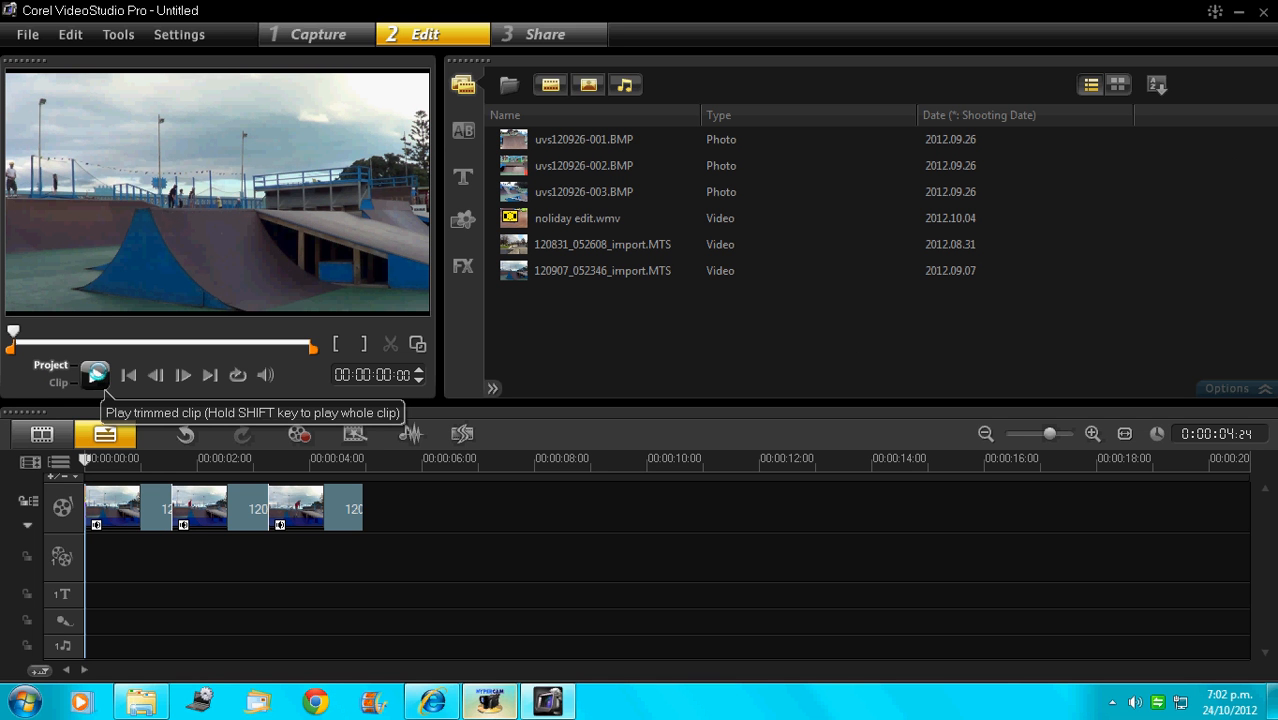
- Play the three-part project through to preview the slowed section, then bring up the File menu
click(96, 374)
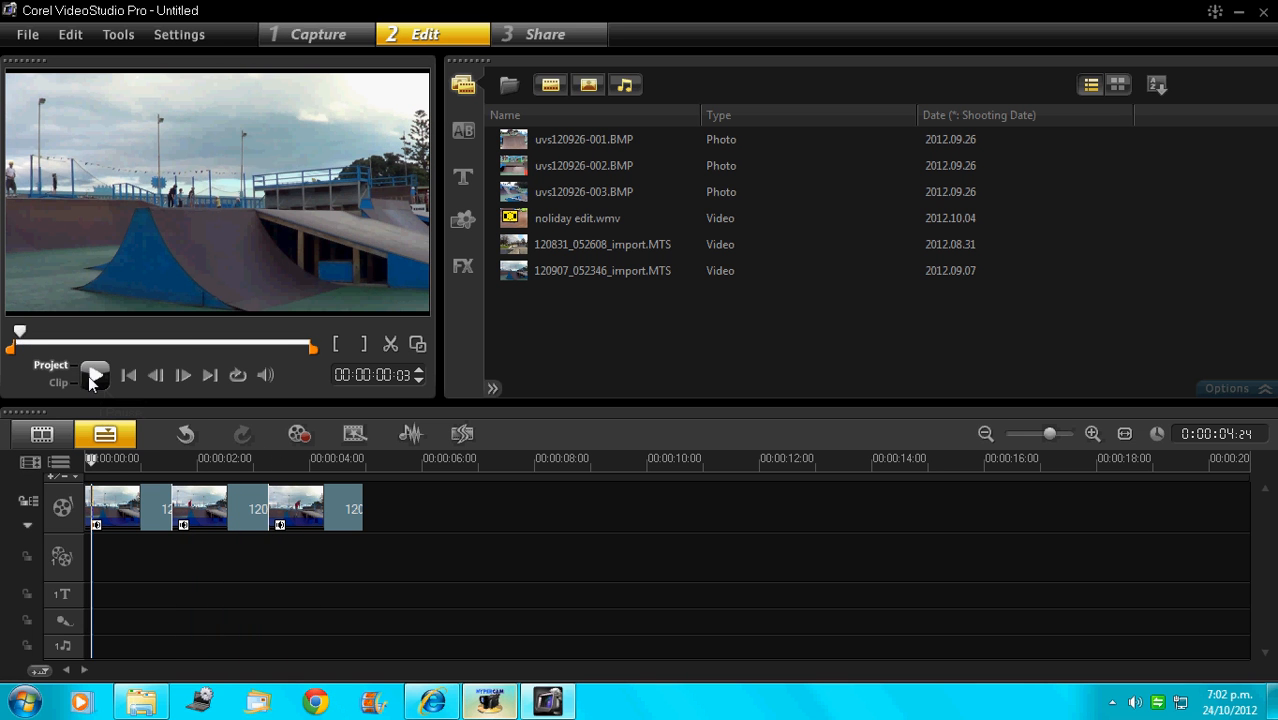
click(94, 374)
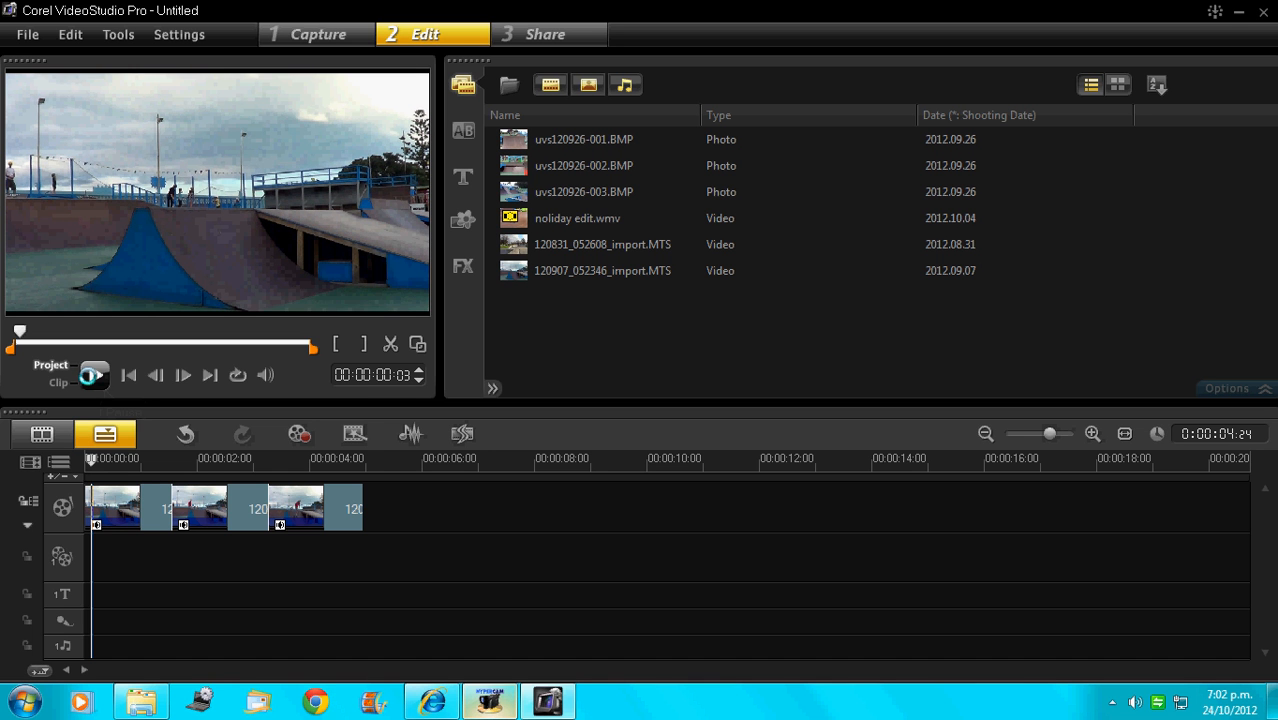
click(94, 374)
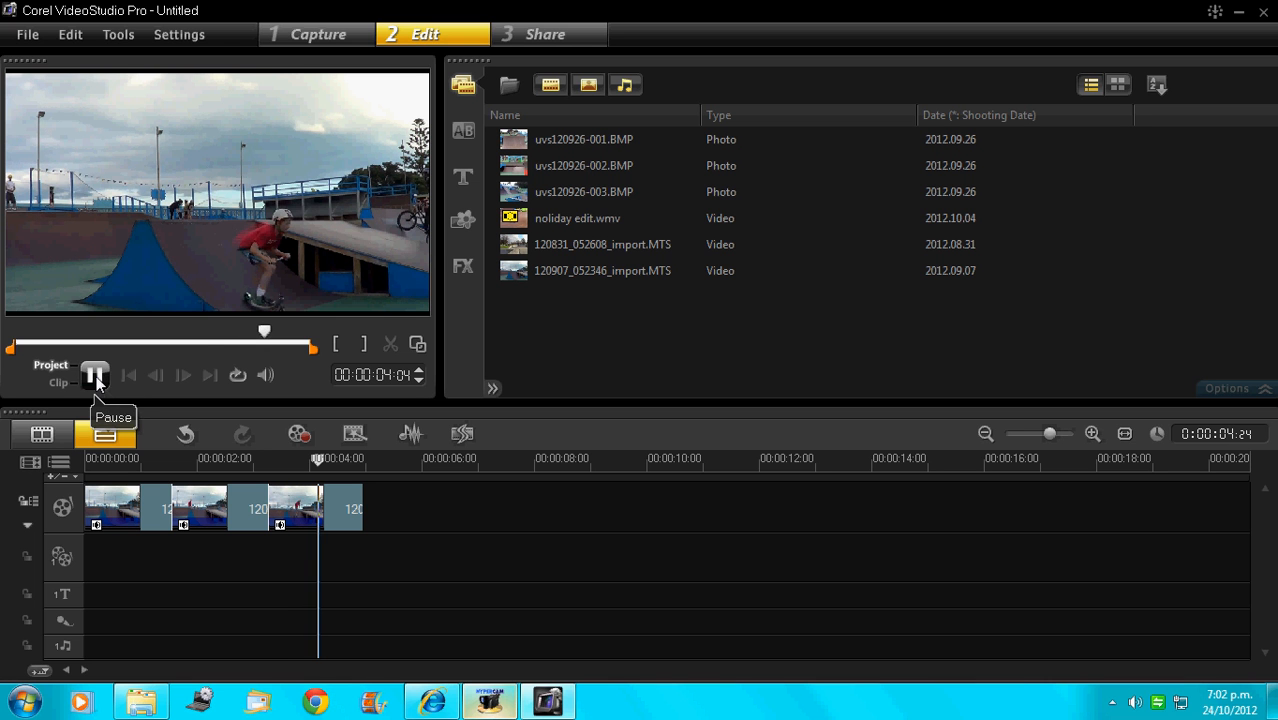
click(28, 34)
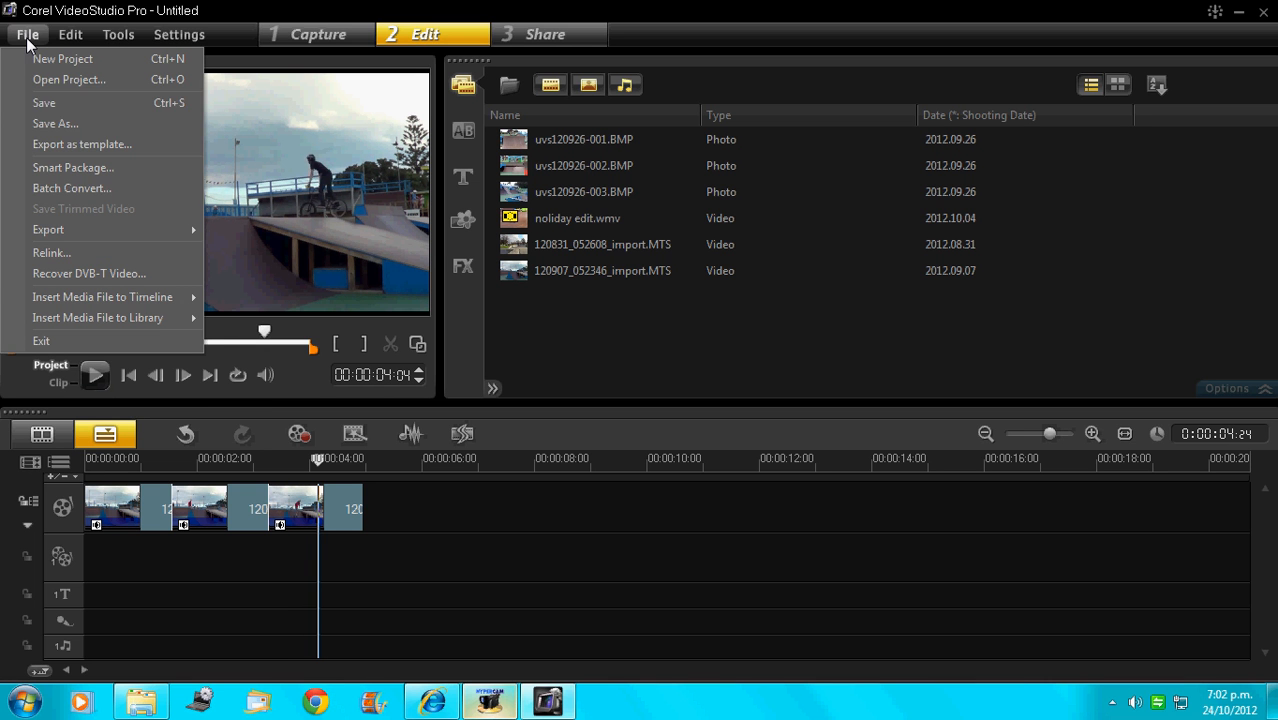
mouse_move(82, 144)
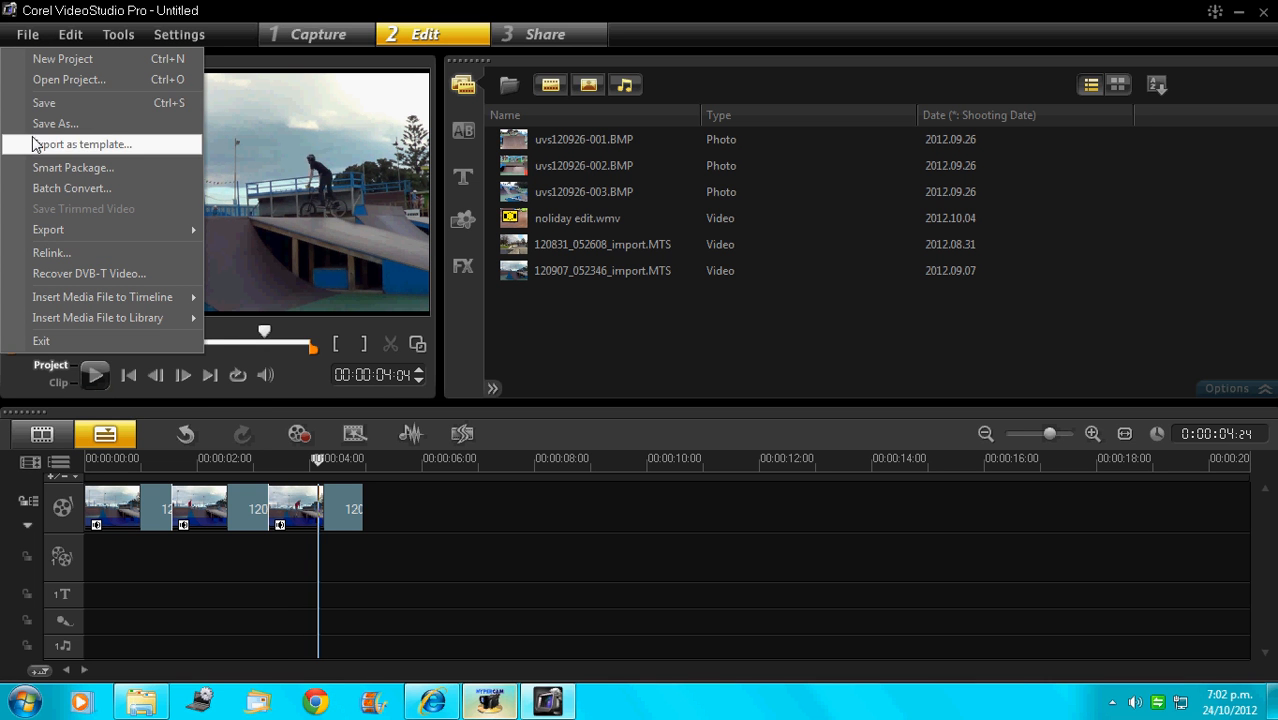
mouse_move(104, 296)
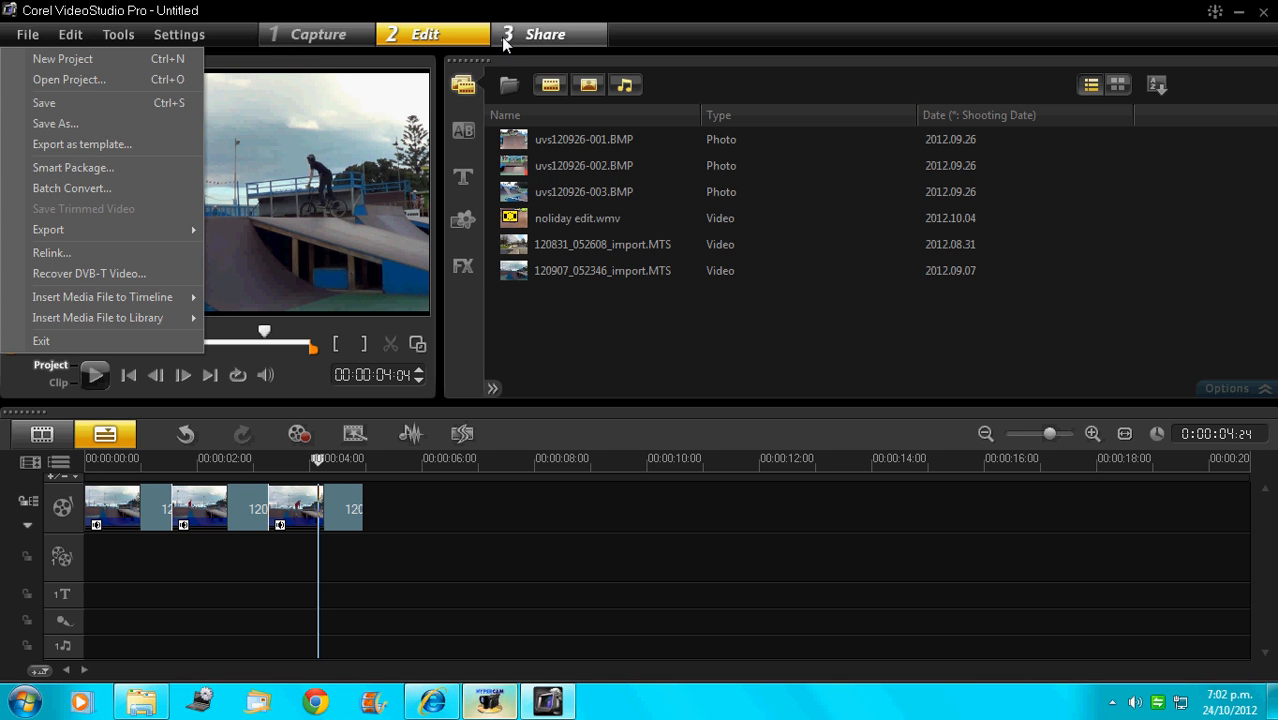
- Go to the Share step and choose Create Video File as a broadband WMV
click(544, 34)
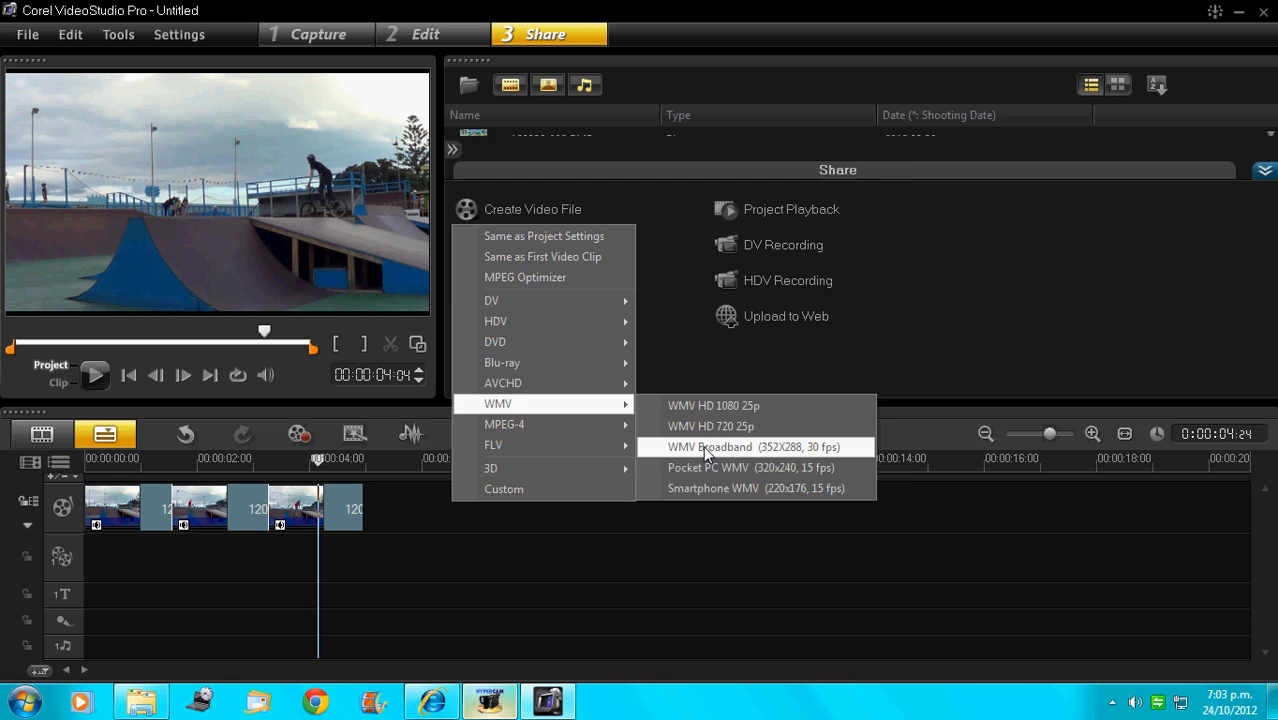
click(752, 448)
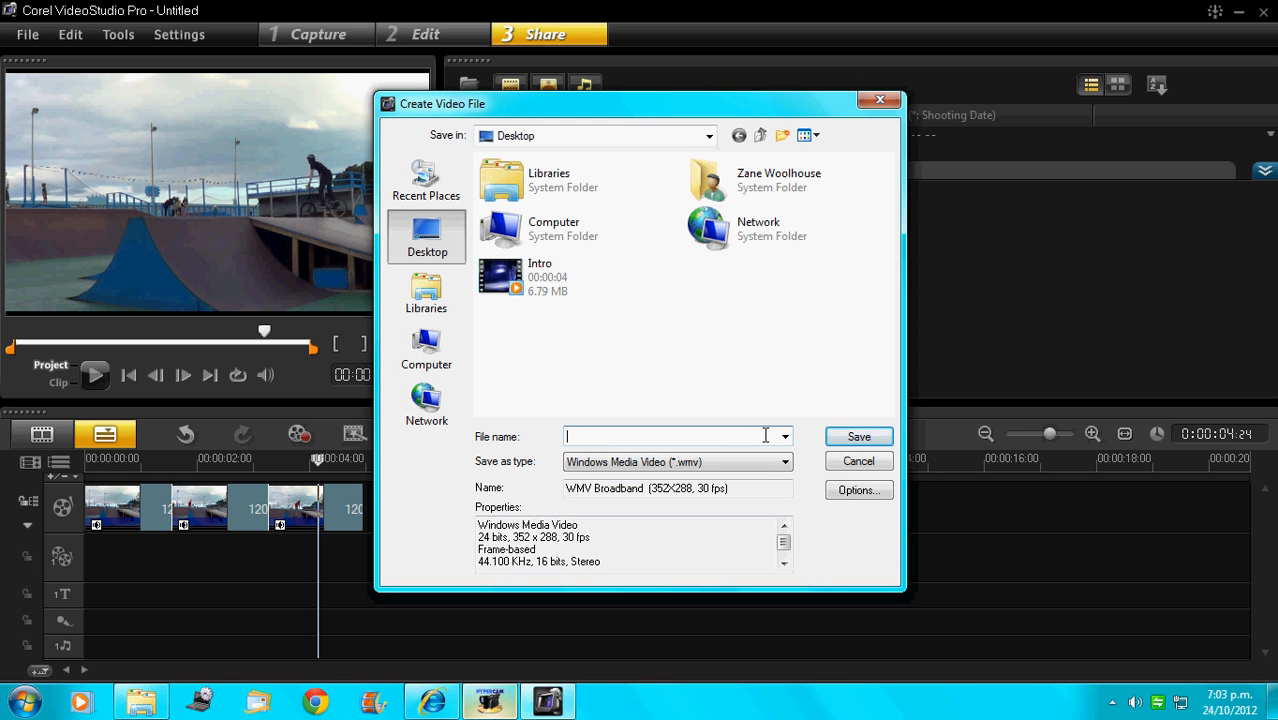
- Render the project to the Desktop as a WMV named 'tutorial', then bring up Windows Explorer
text(tut)
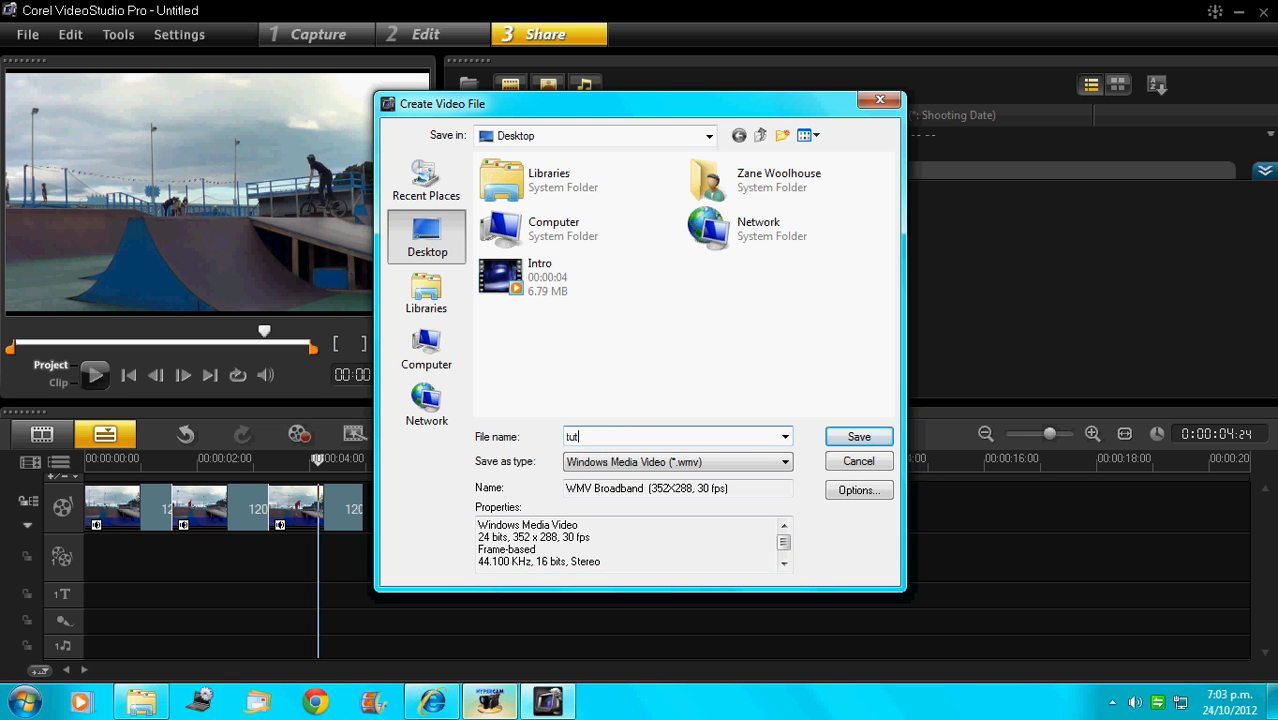
text(orial)
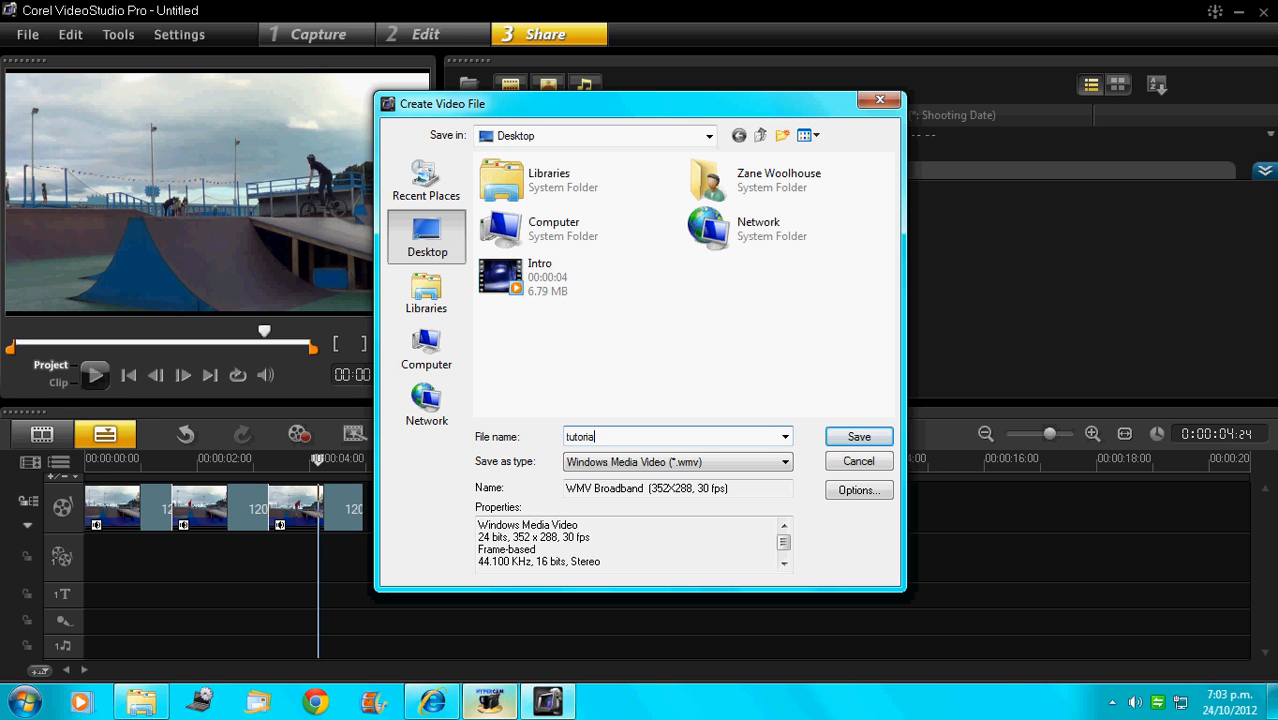
click(856, 436)
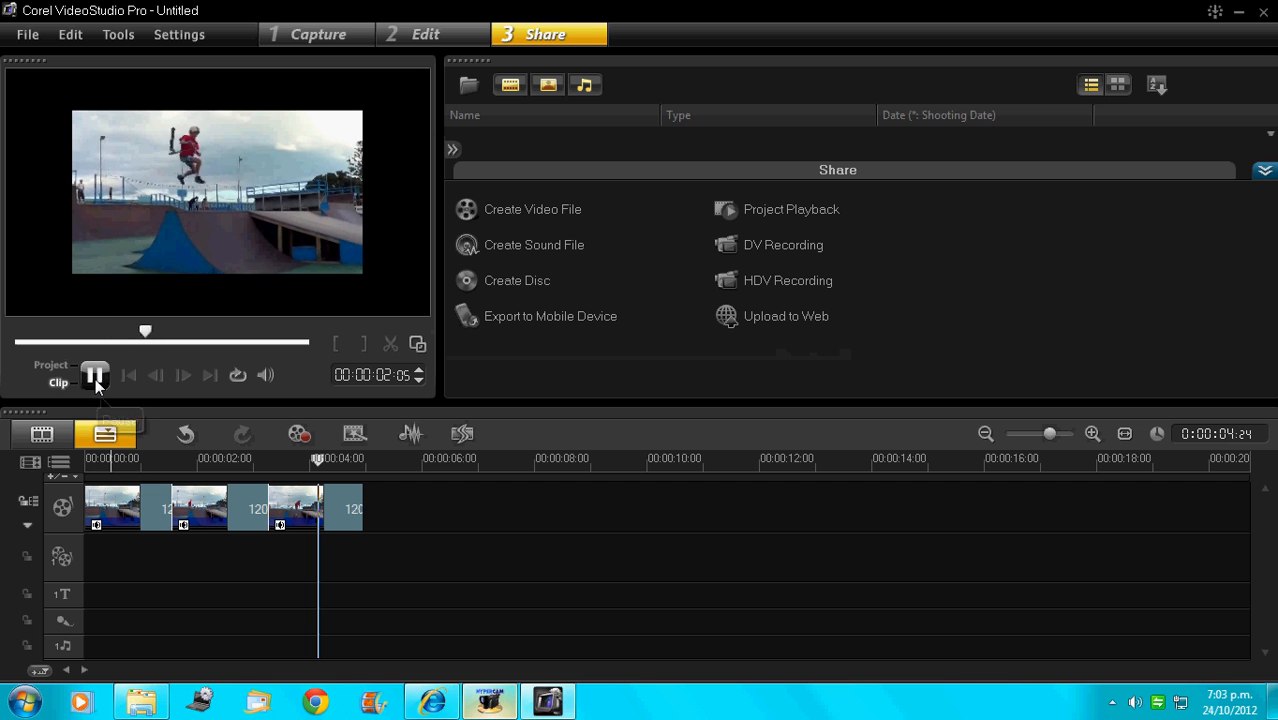
click(96, 376)
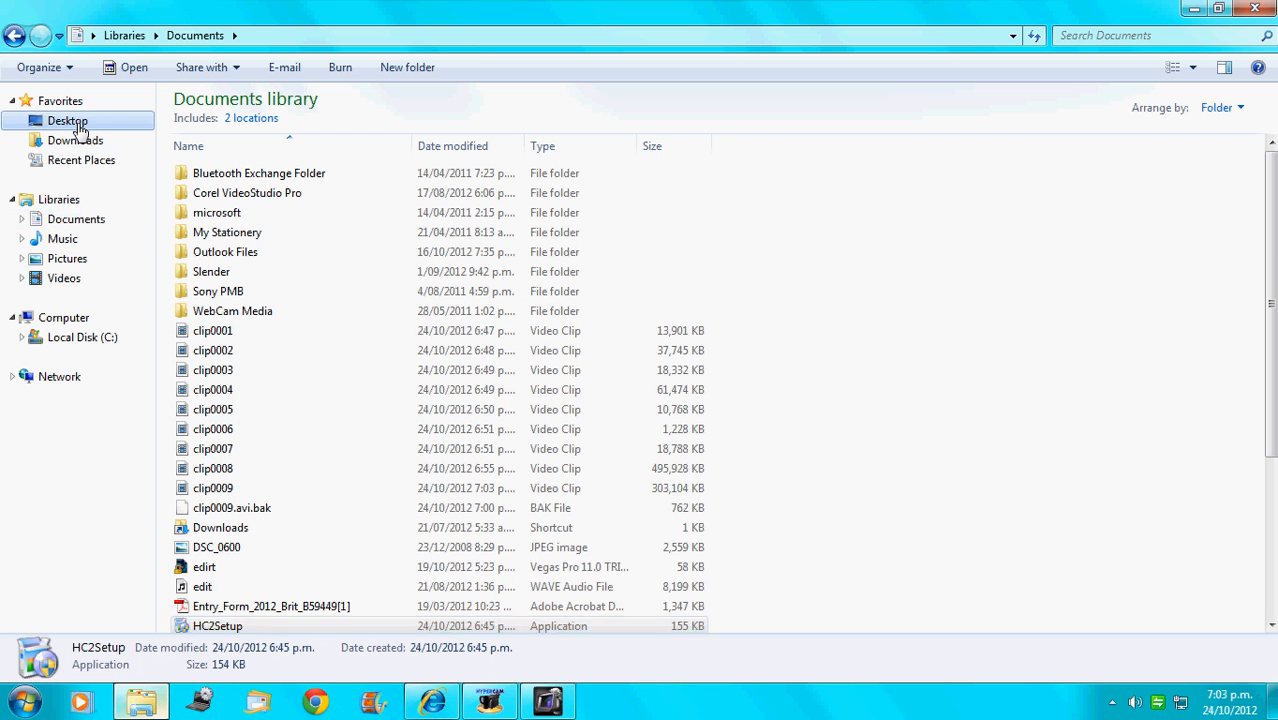
- Play the exported tutorial video from the Desktop, then close the player and Explorer
click(68, 120)
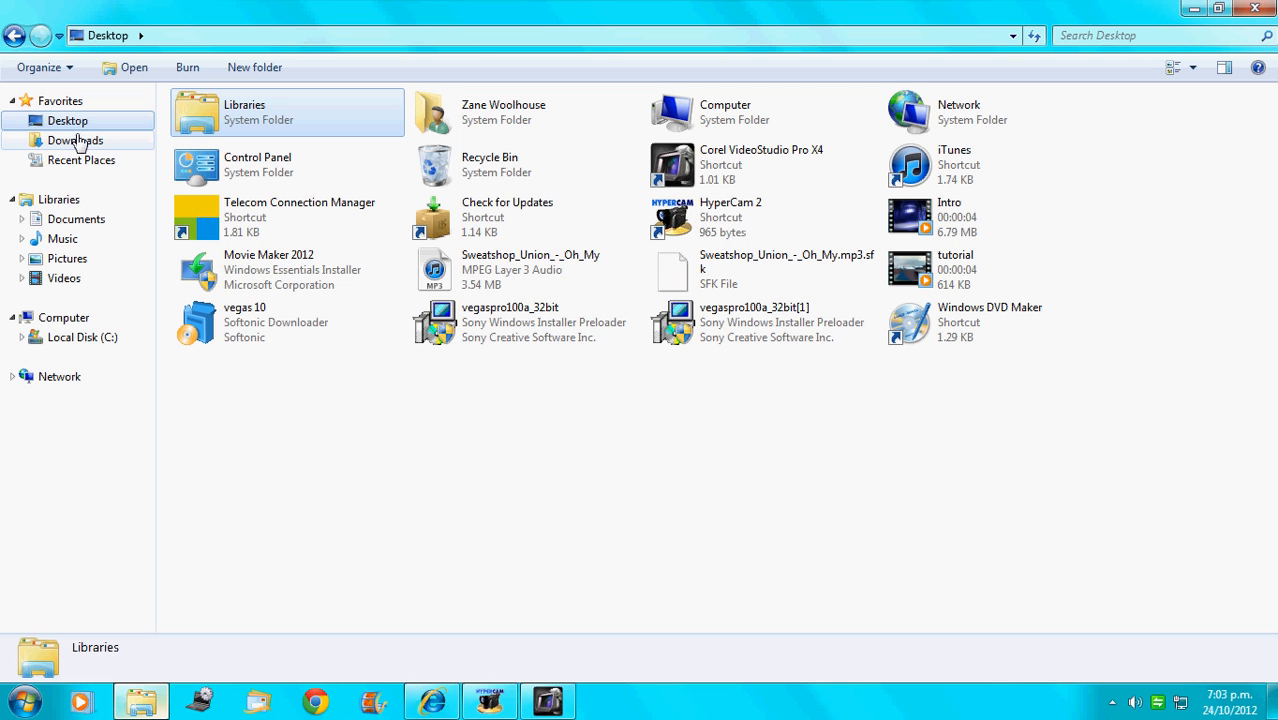
click(956, 268)
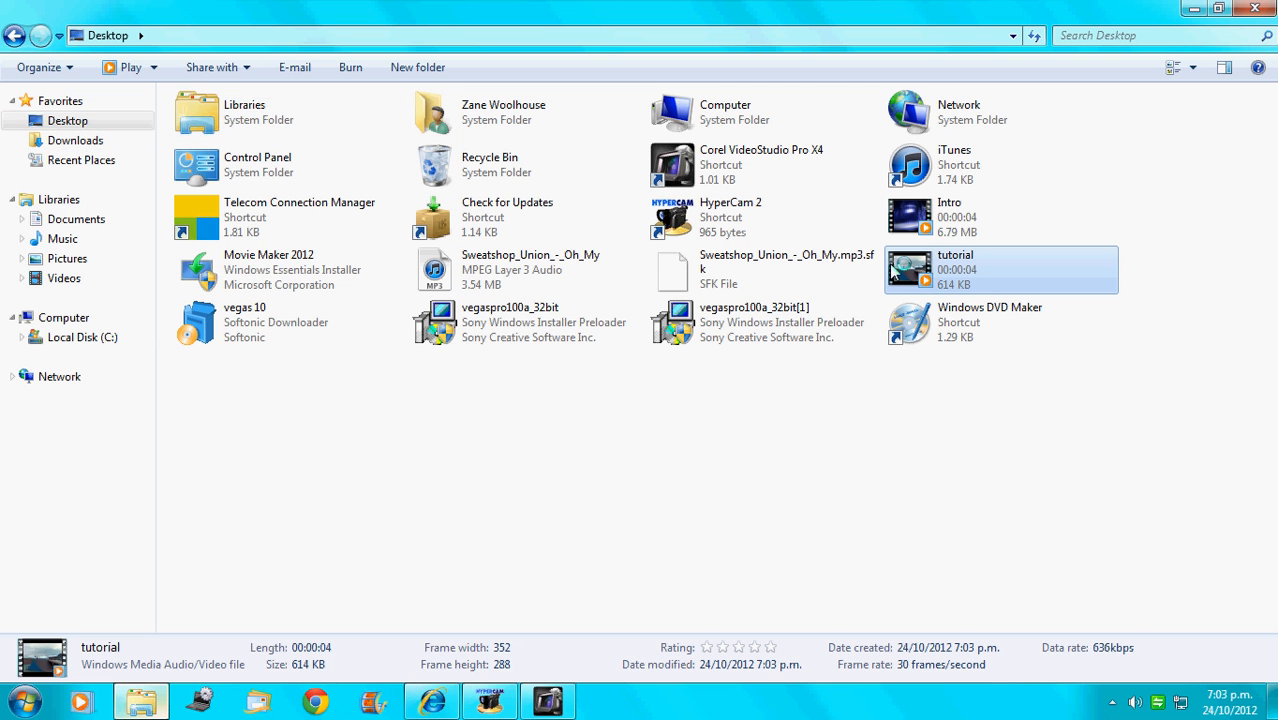
double_click(954, 270)
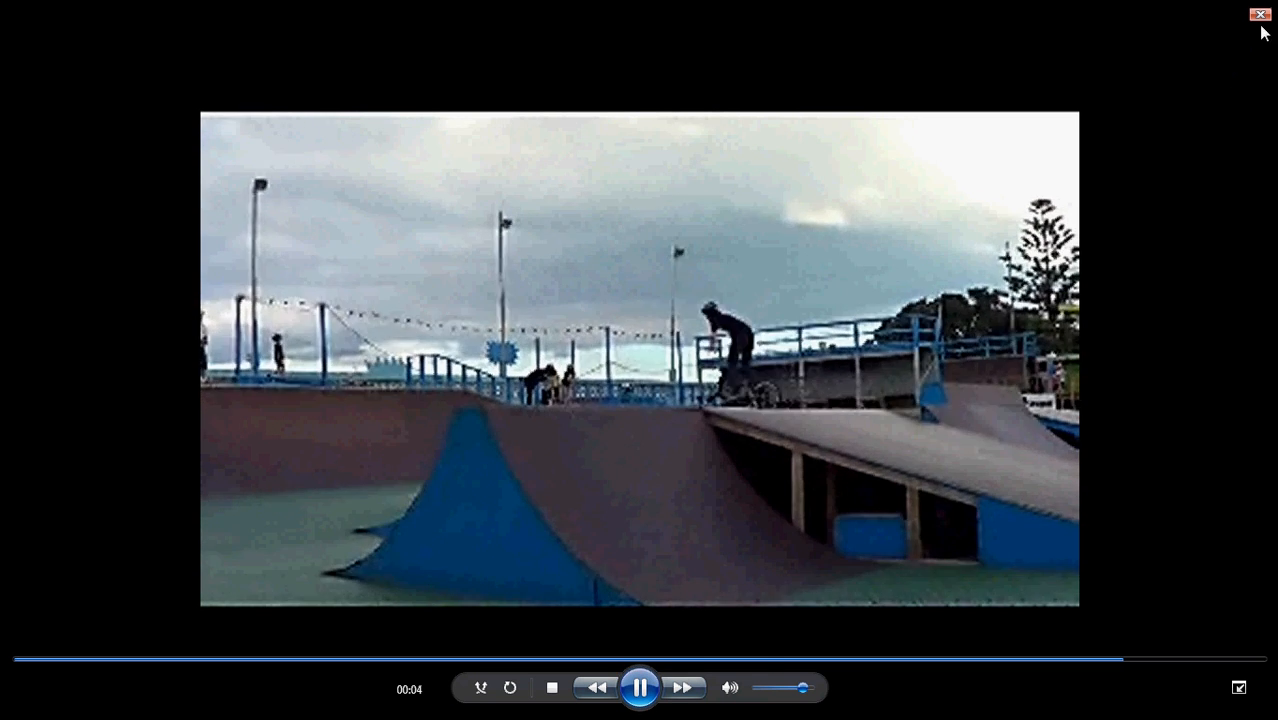
click(1260, 14)
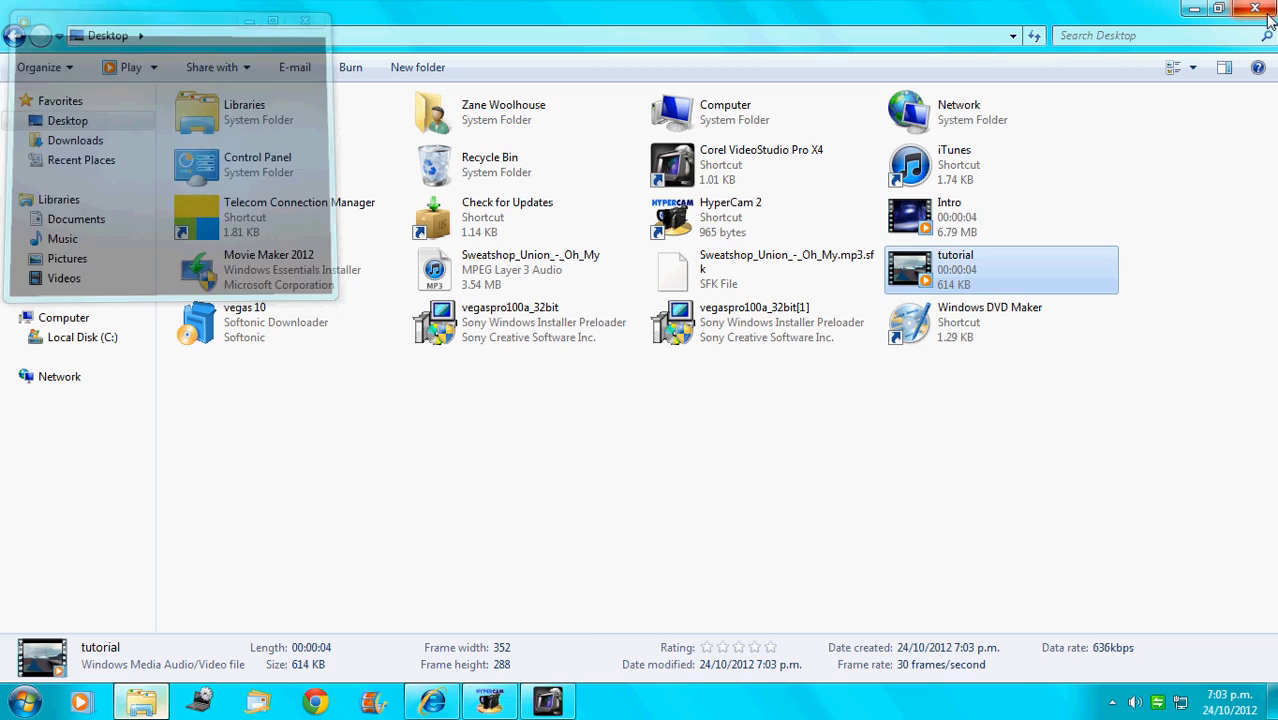
click(548, 700)
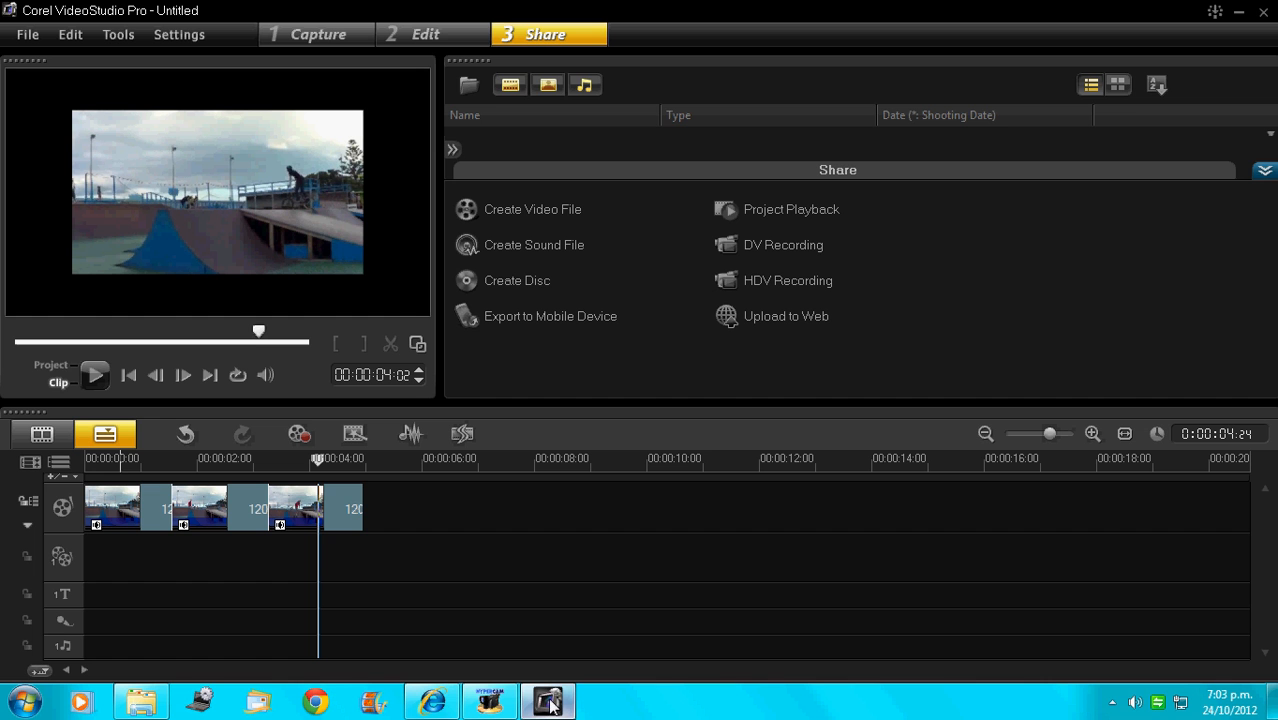
- Return to the Edit step, where tutorial.wmv now appears in the media library
click(426, 32)
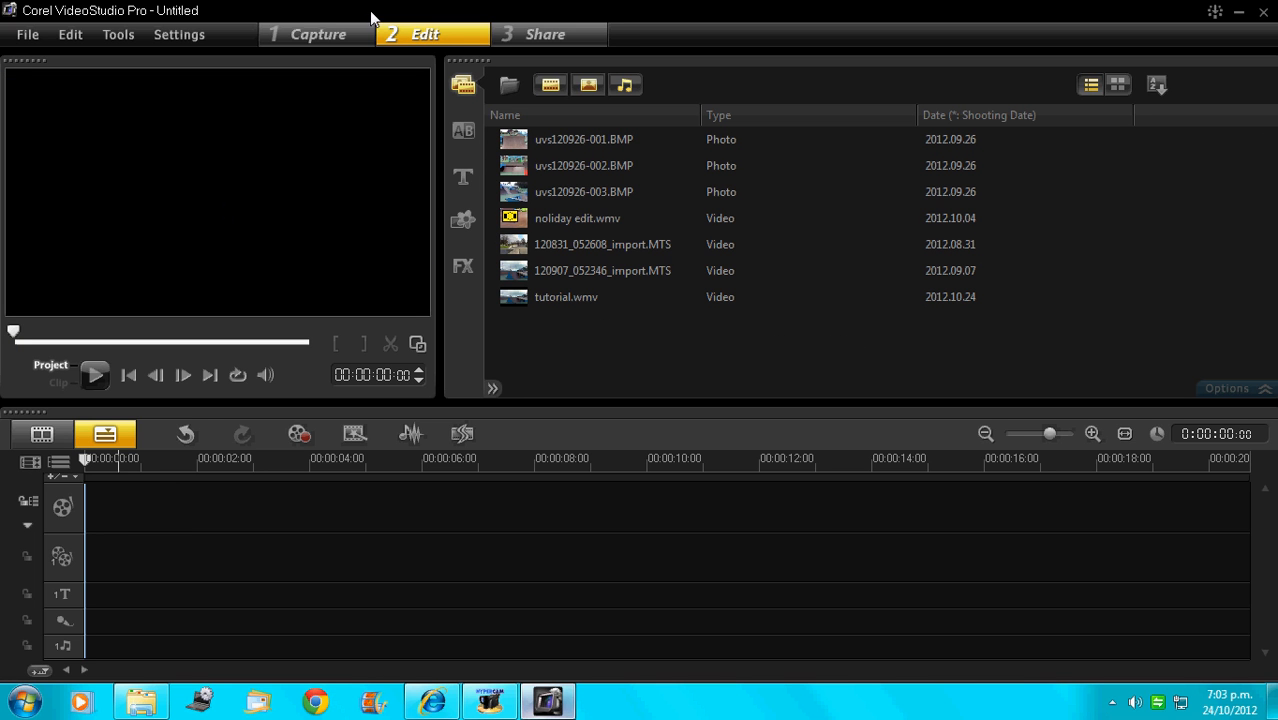
mouse_move(444, 8)
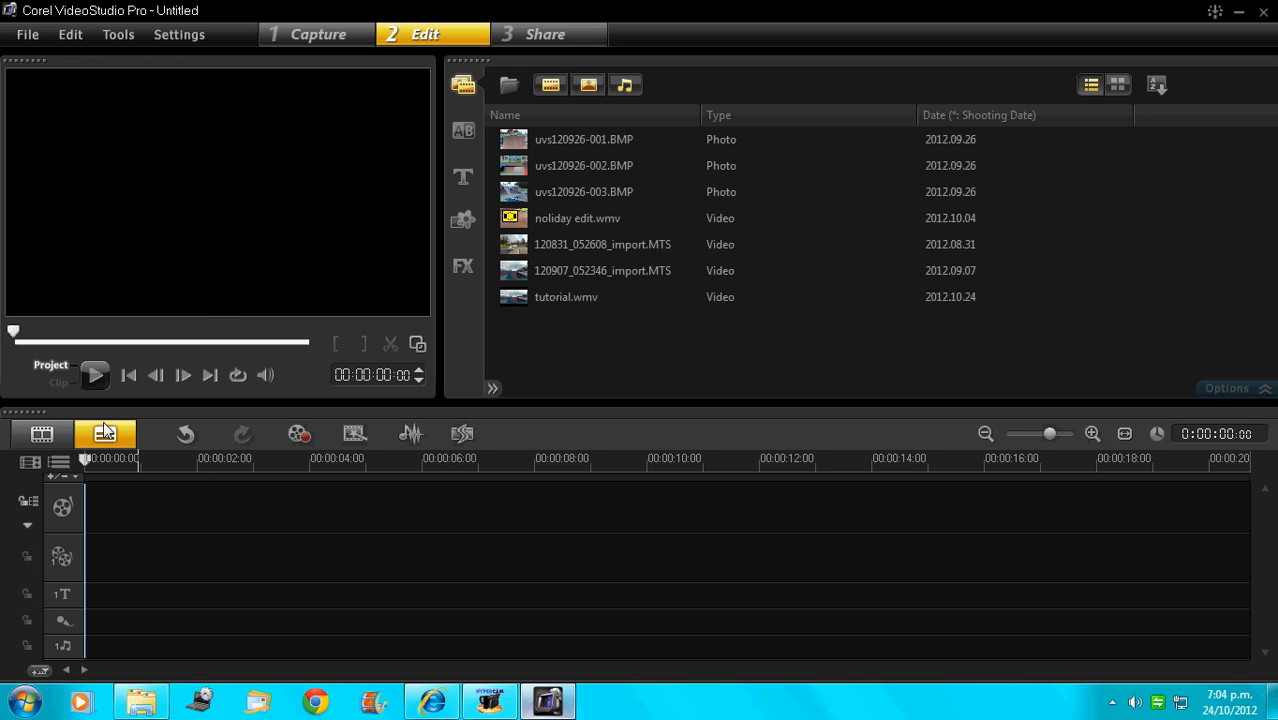
click(106, 432)
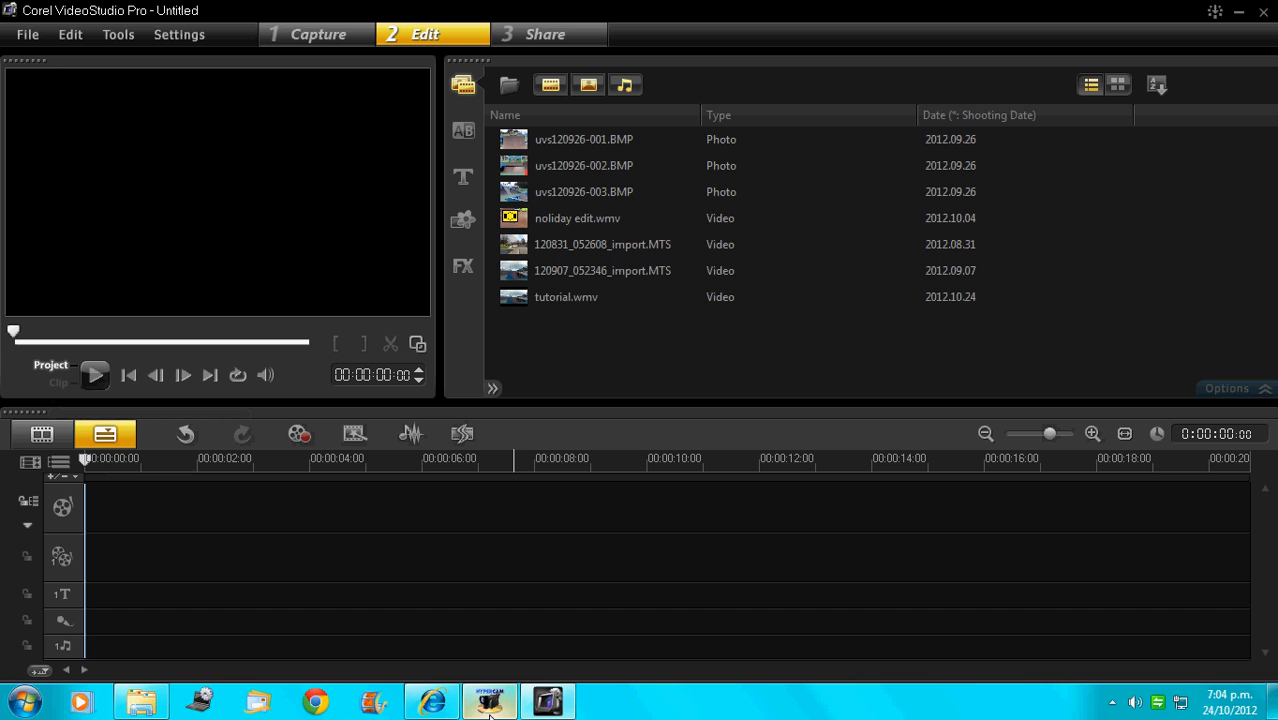
mouse_move(490, 700)
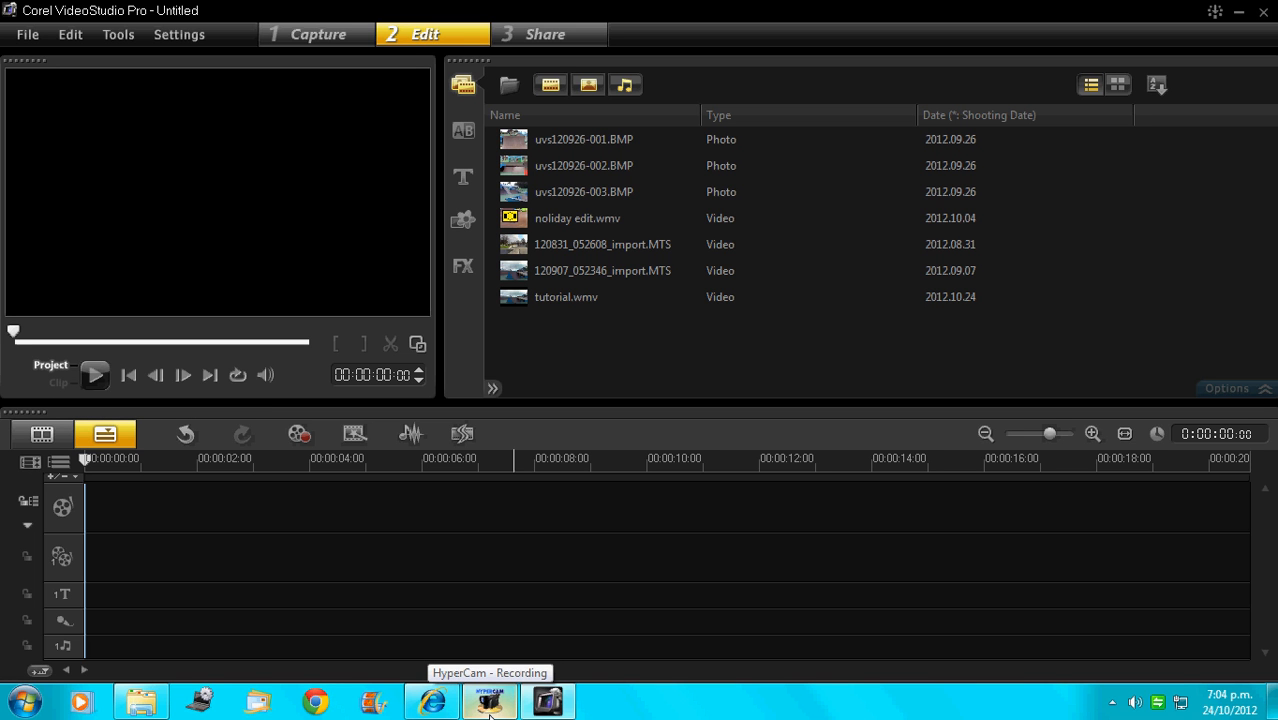